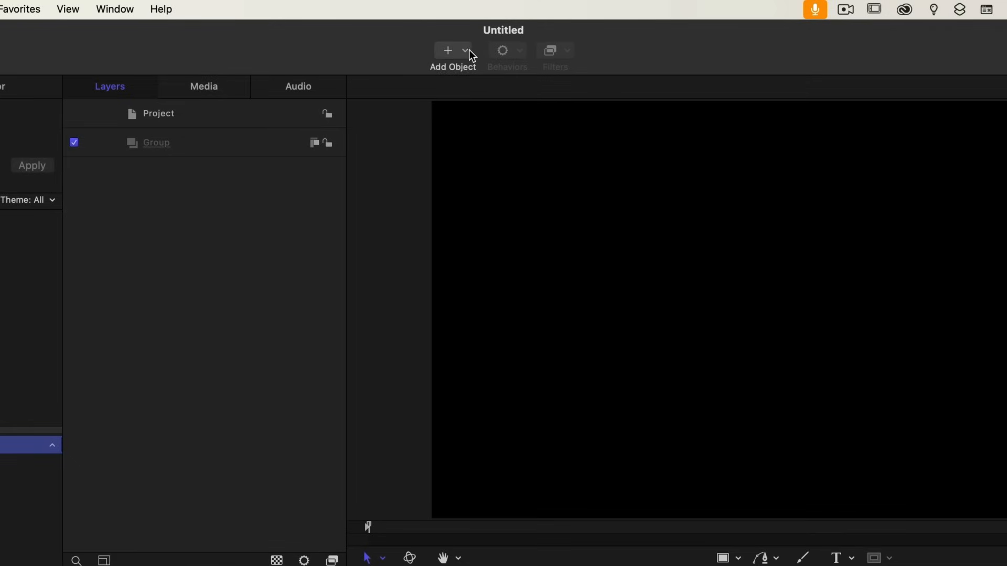
Add a drop zone to the group, name it Drop Zone 1, and duplicate it into Drop Zone 2 and 3
left_click(448, 51)
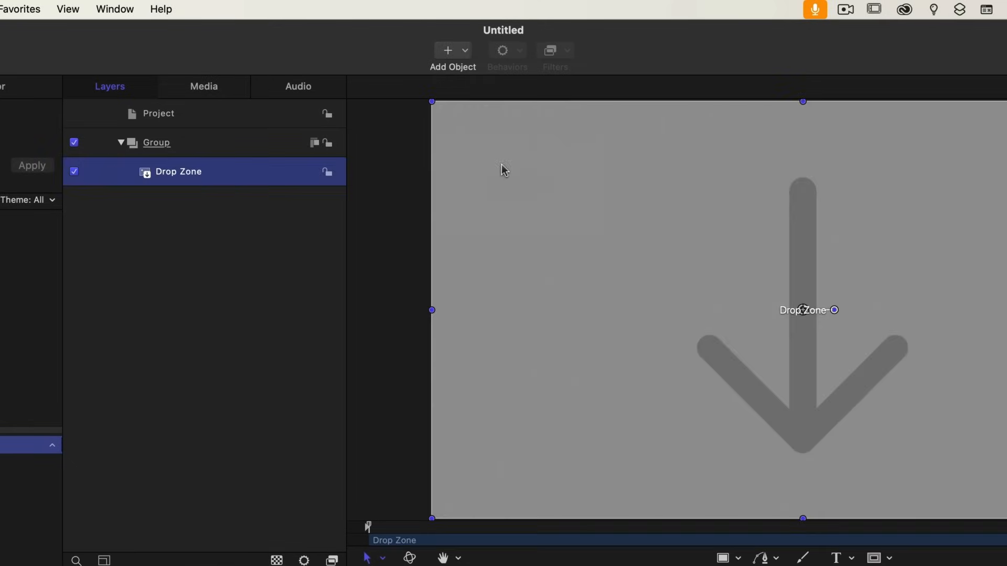
double_click(177, 171)
type(" 1")
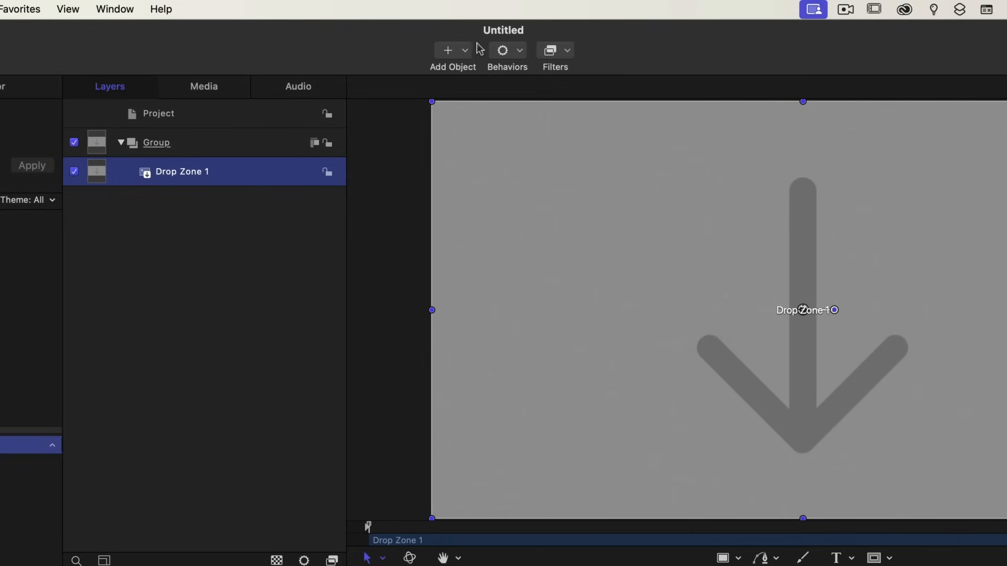
left_click(448, 50)
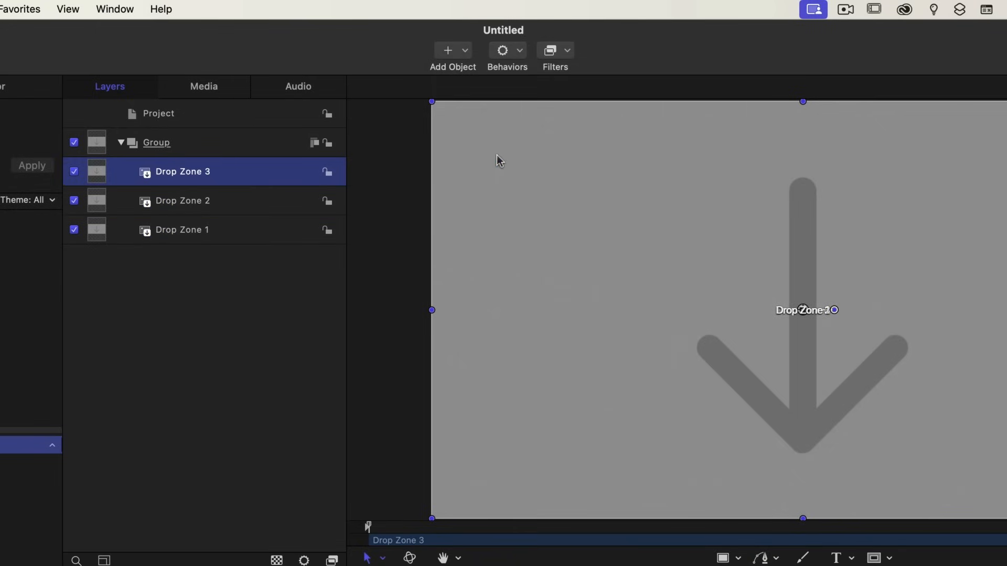
mouse_move(273, 269)
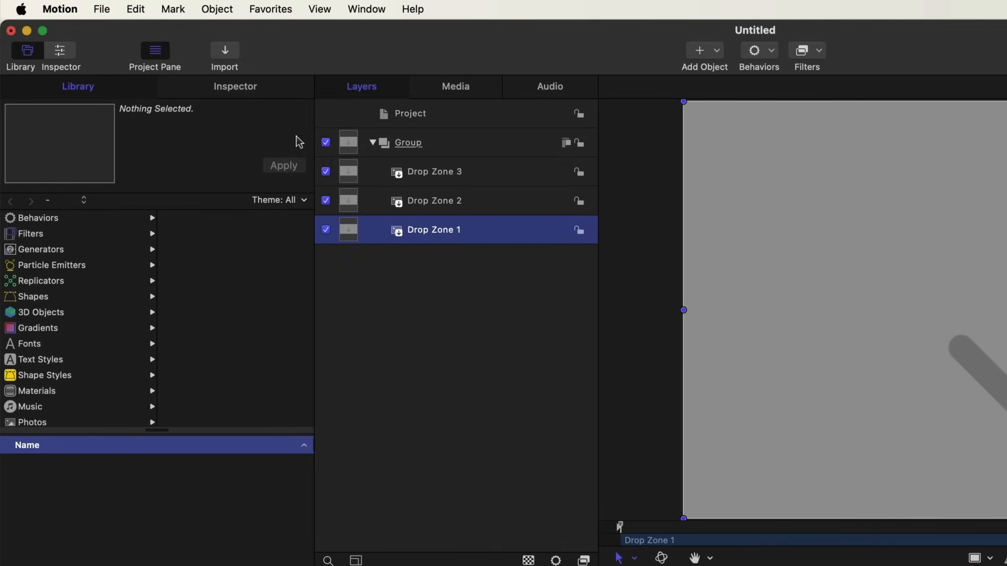
Show Drop Zone 1's transform properties with Position split into X, Y and Z
left_click(235, 86)
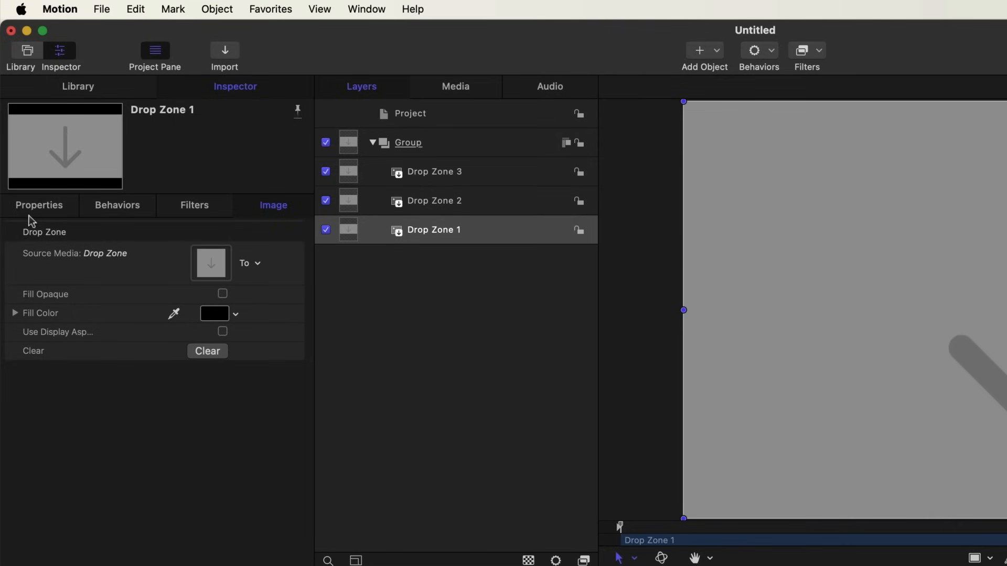
left_click(38, 205)
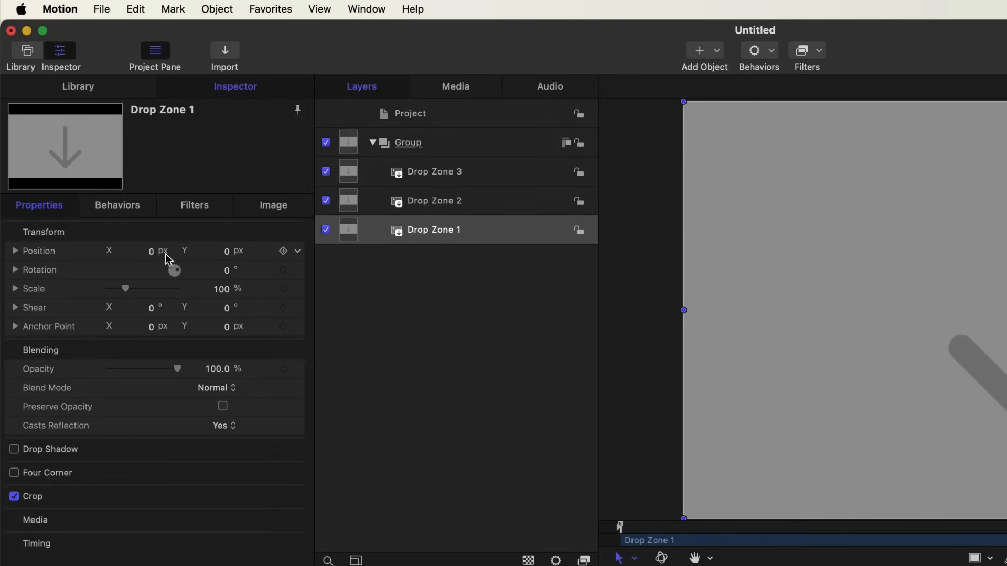
left_click(15, 251)
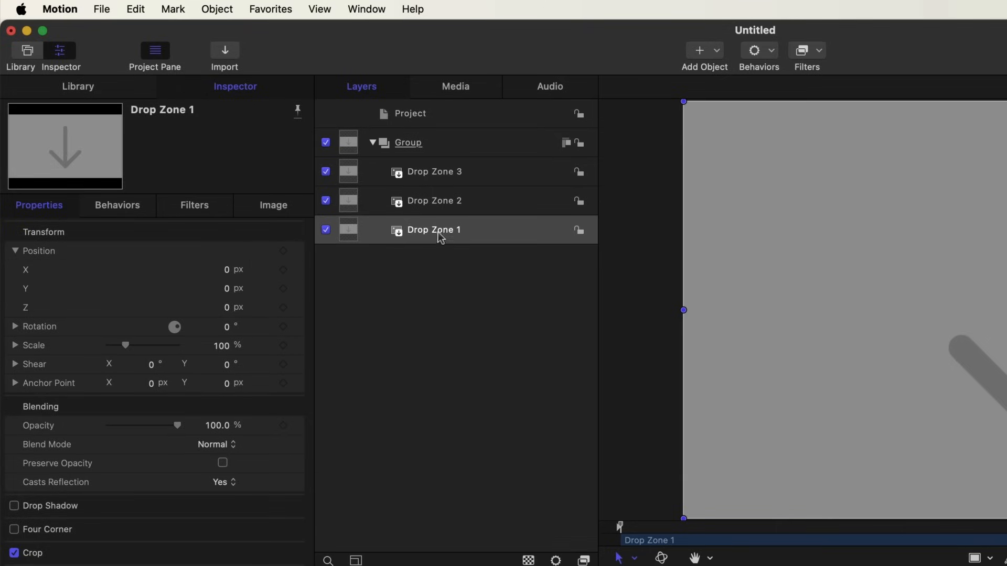
Set Drop Zone 2's X position to 2500 px and Drop Zone 3's to 5000 px
left_click(434, 201)
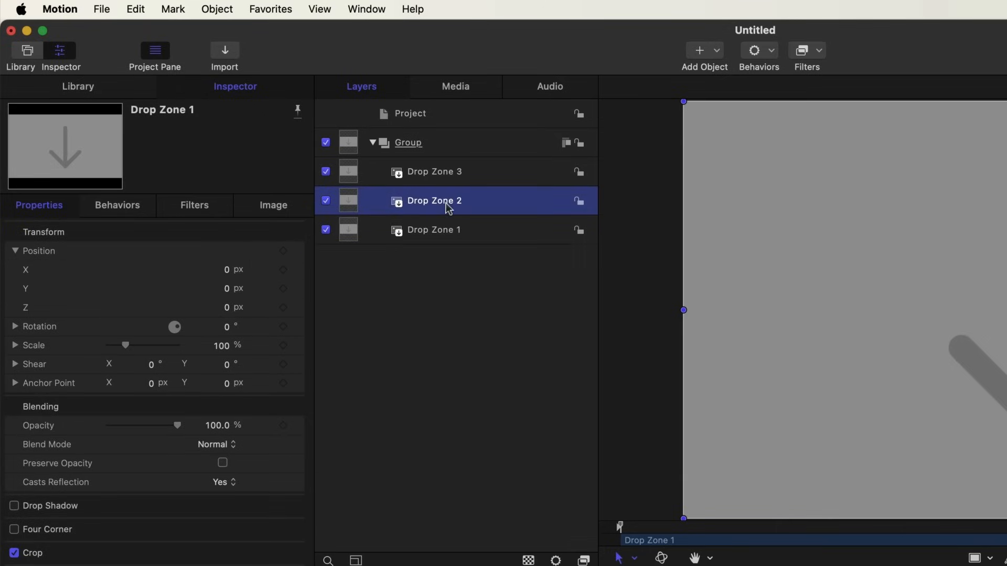
left_click(433, 201)
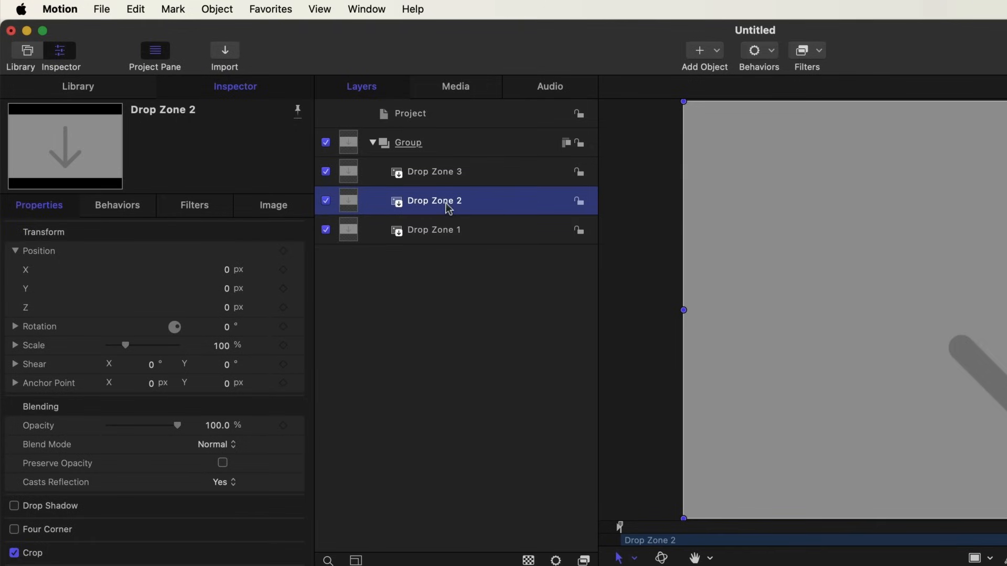
left_click(219, 269)
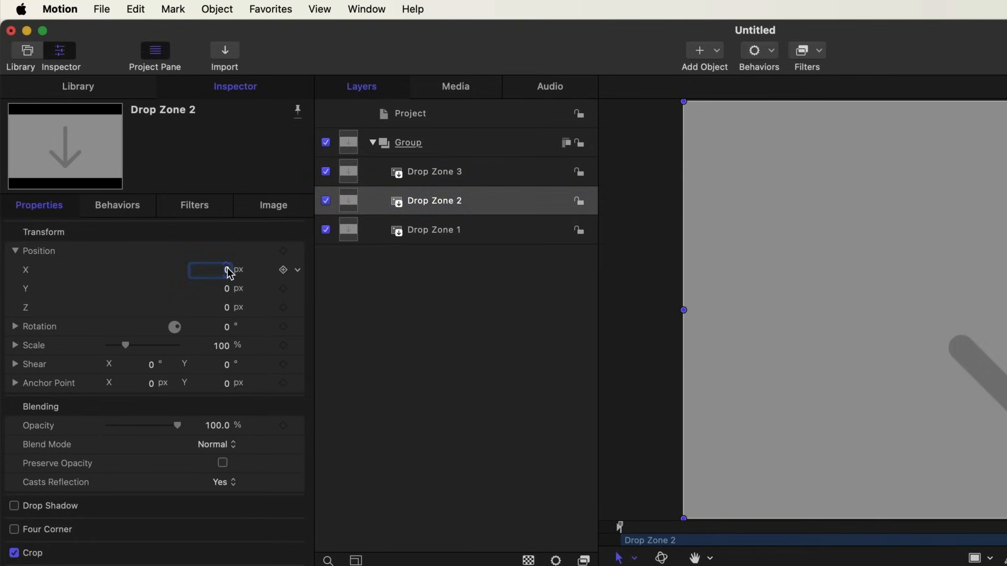
type("25")
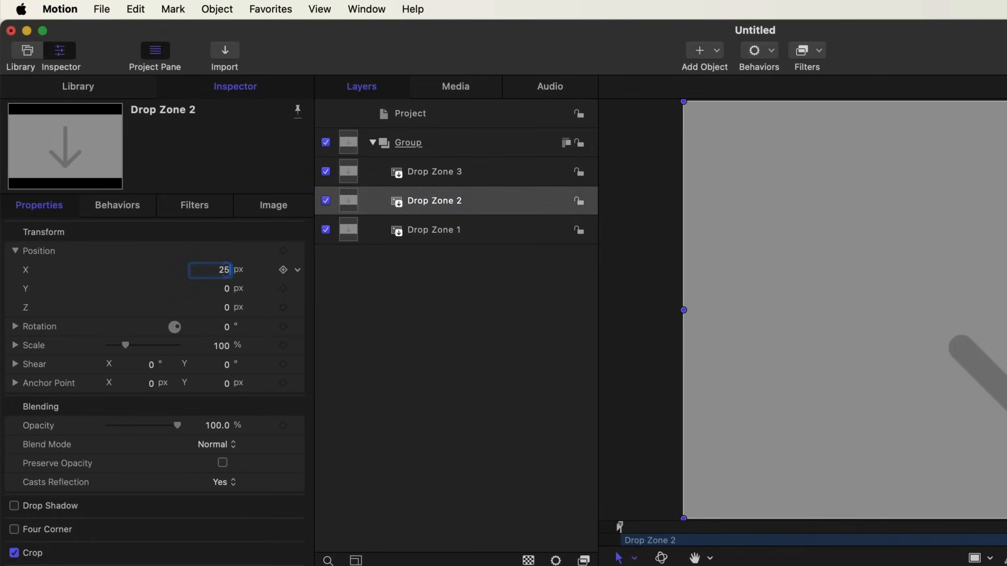
type("2500.0")
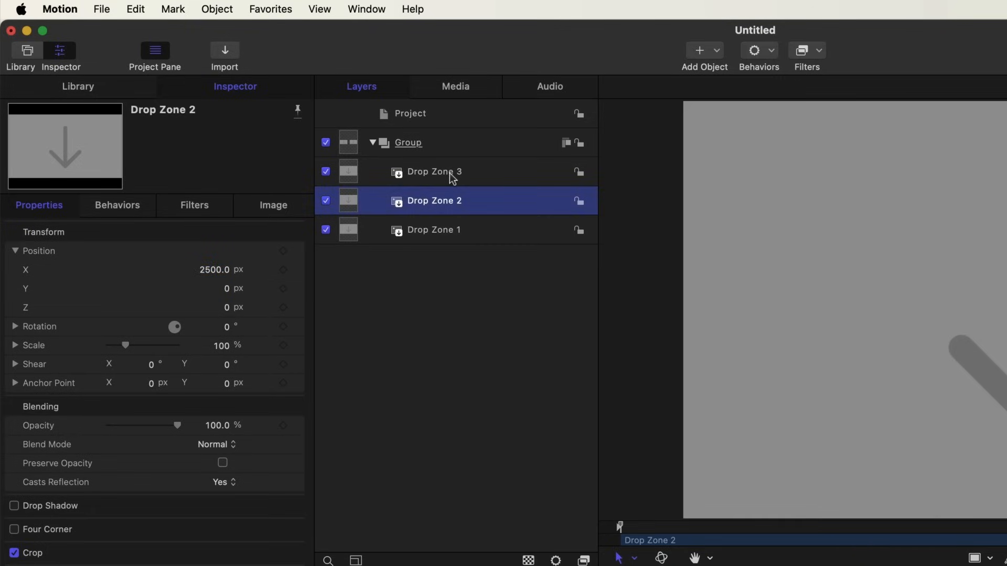
left_click(434, 171)
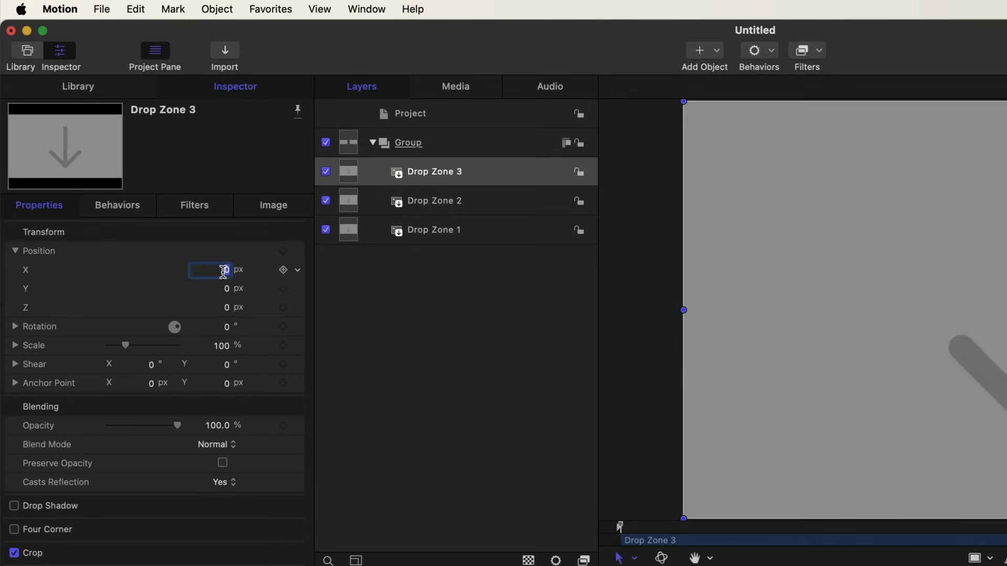
type("5000")
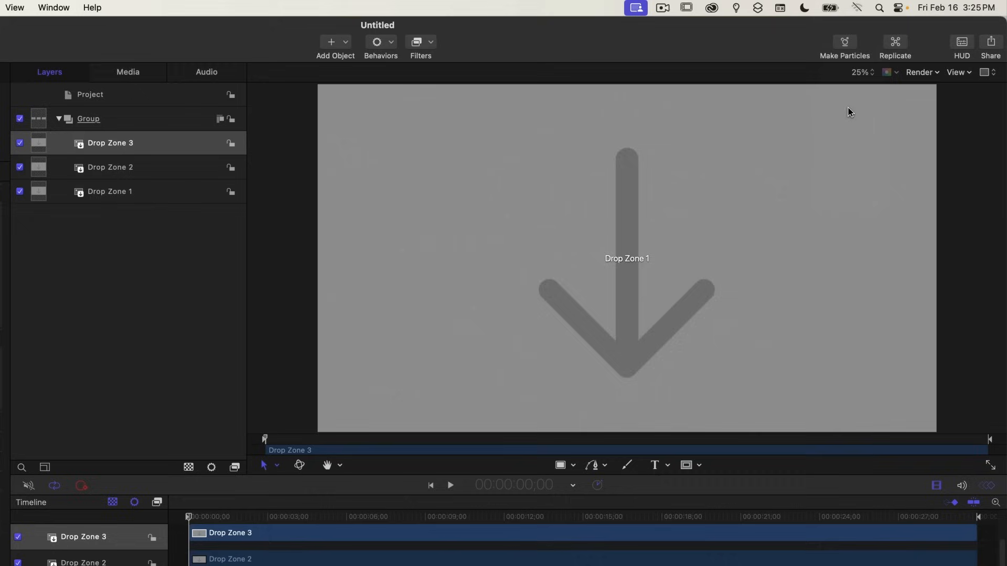
left_click(109, 191)
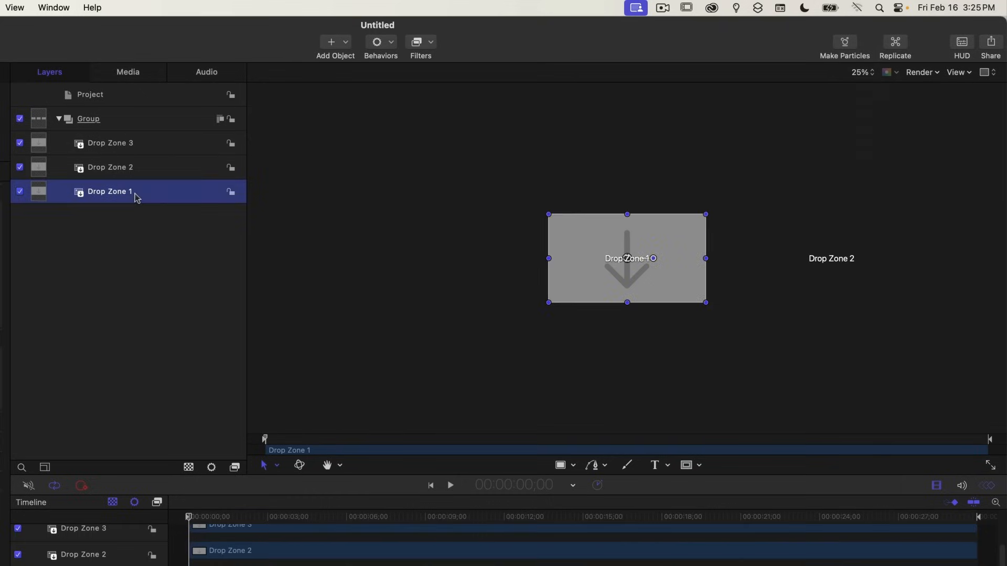
left_click(110, 167)
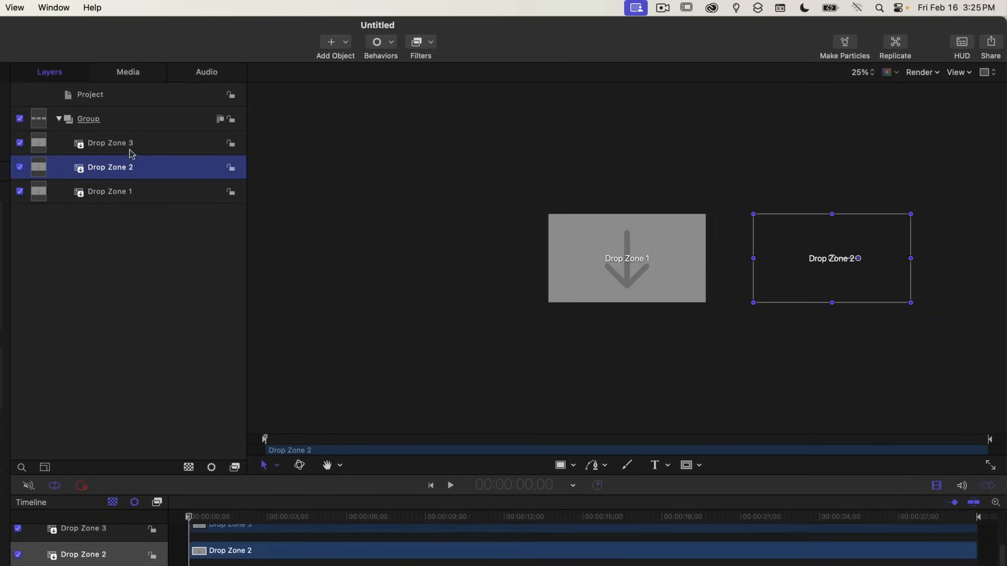
left_click(109, 143)
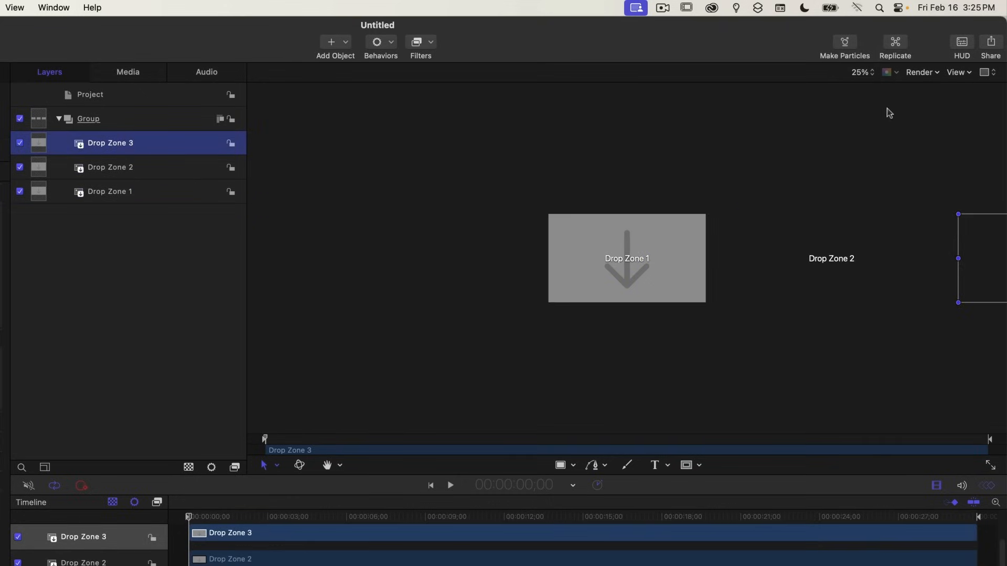
left_click(861, 72)
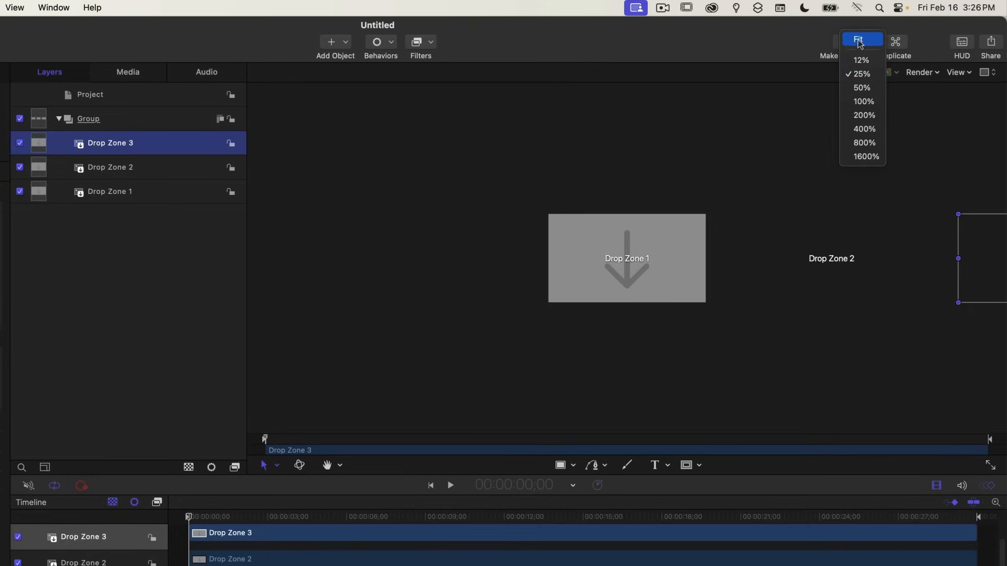
left_click(859, 40)
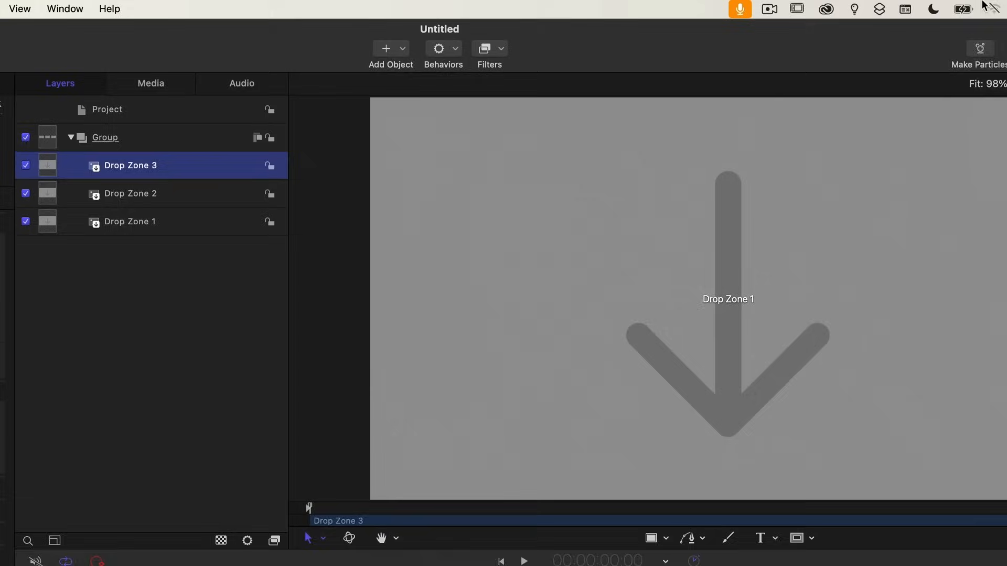
Add a camera from Add Object and switch the drop-zone group to 3D
left_click(385, 48)
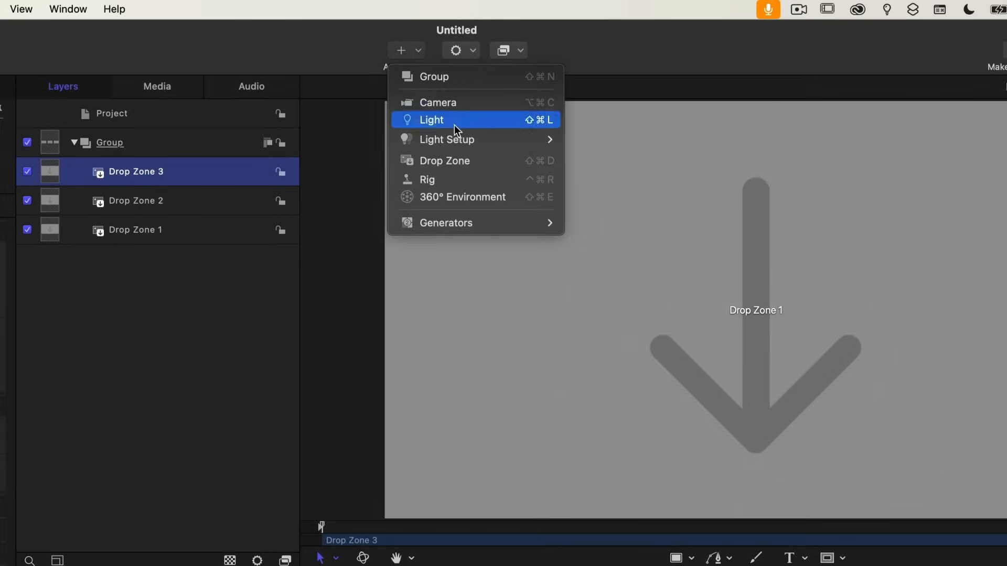
mouse_move(439, 102)
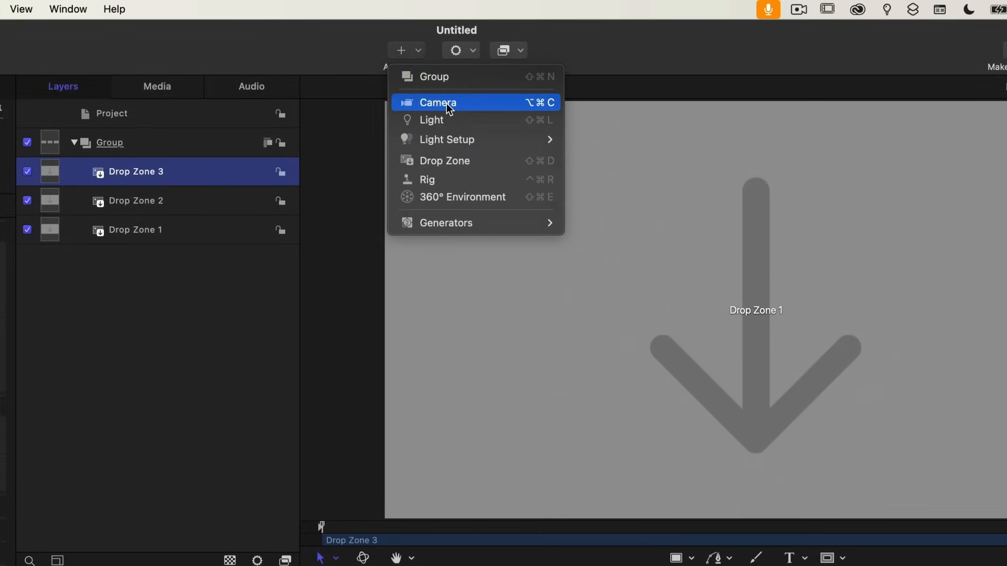
left_click(437, 102)
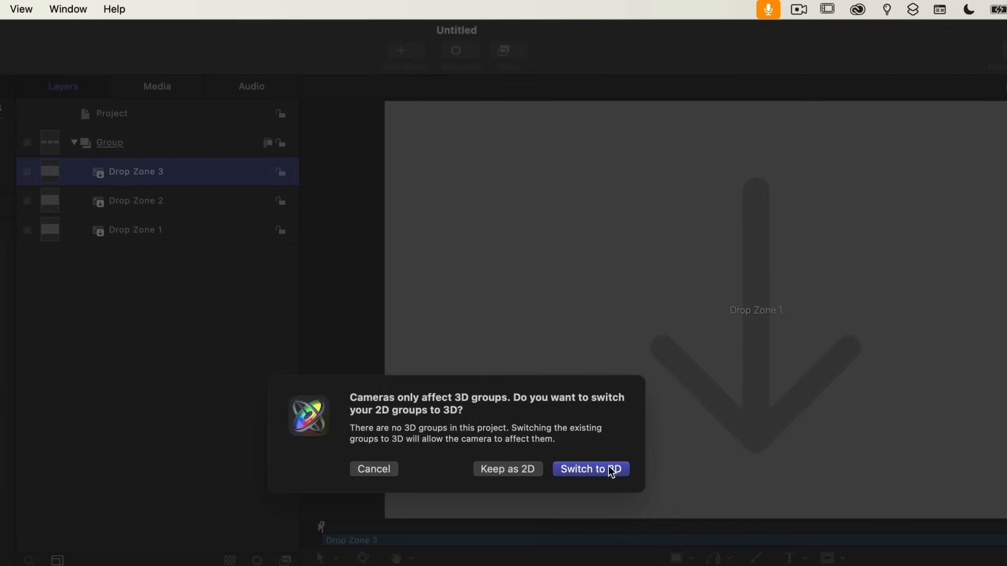
mouse_move(627, 475)
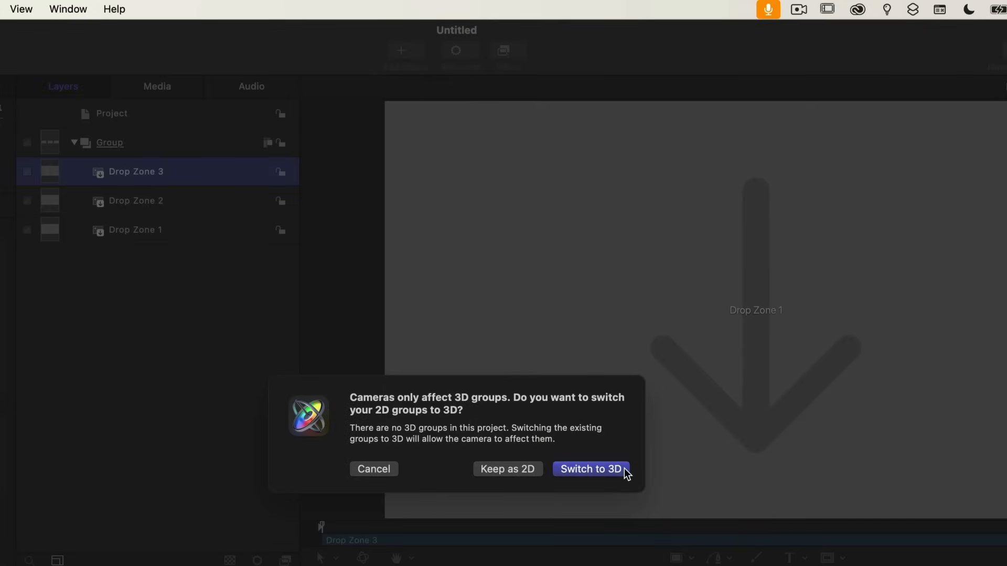
left_click(591, 469)
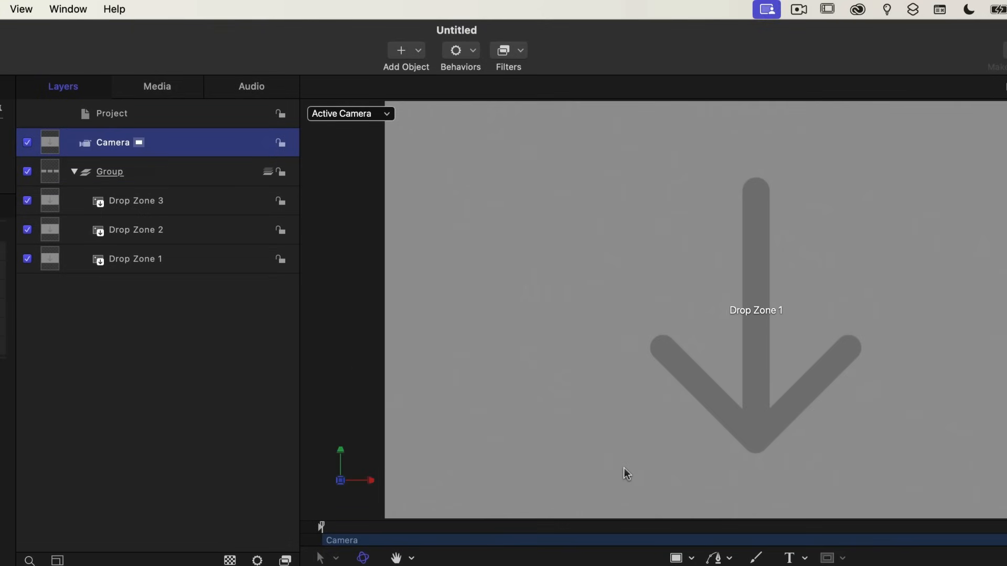
mouse_move(504, 267)
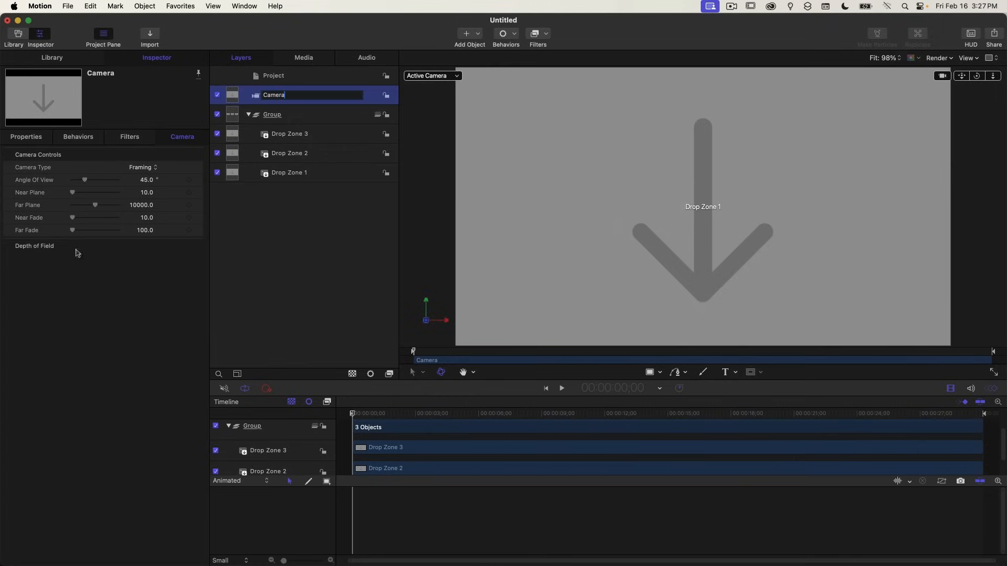
Keyframe the camera's X position at 0 px, then jump the playhead +200 ahead
left_click(26, 137)
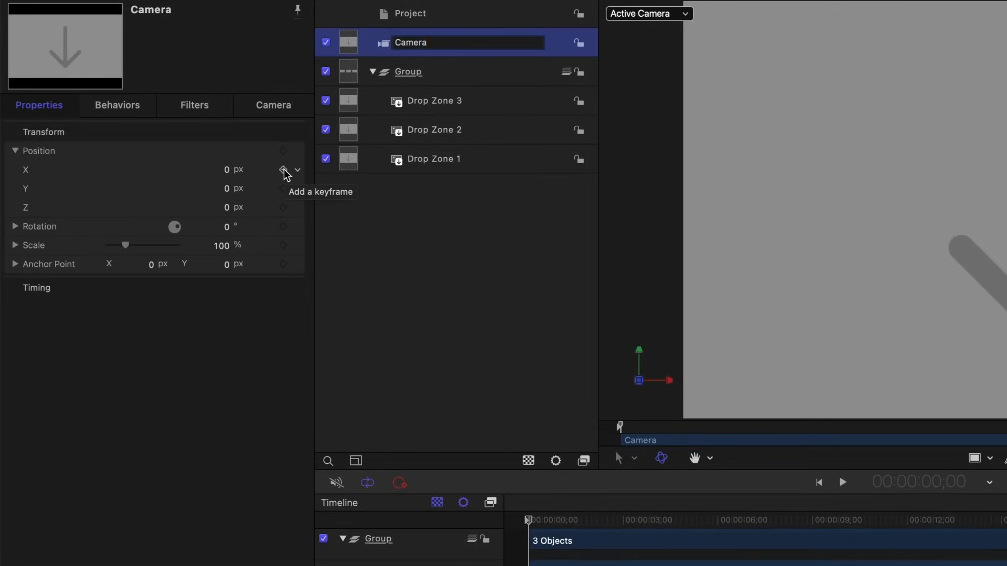
left_click(283, 169)
type("+200")
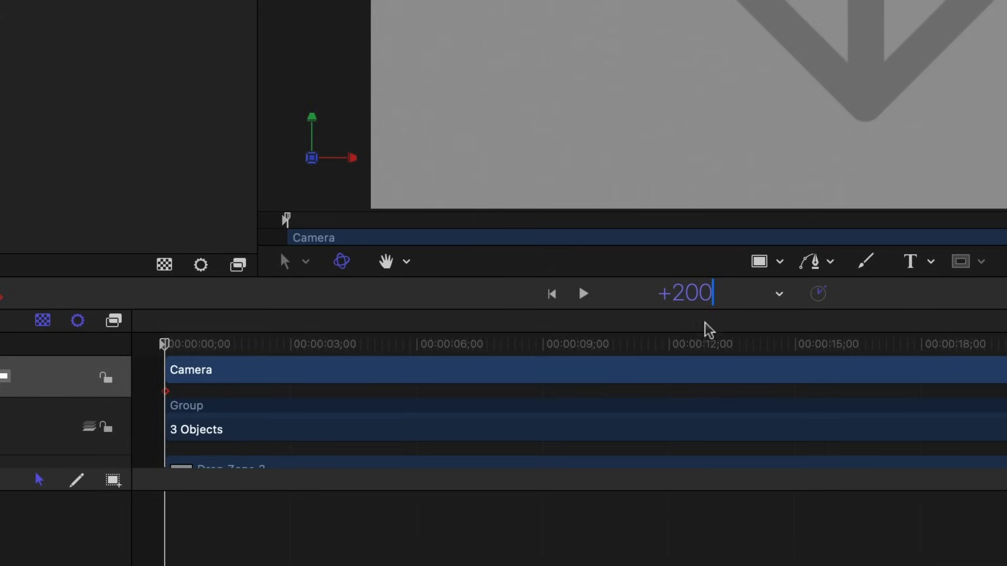
mouse_move(687, 279)
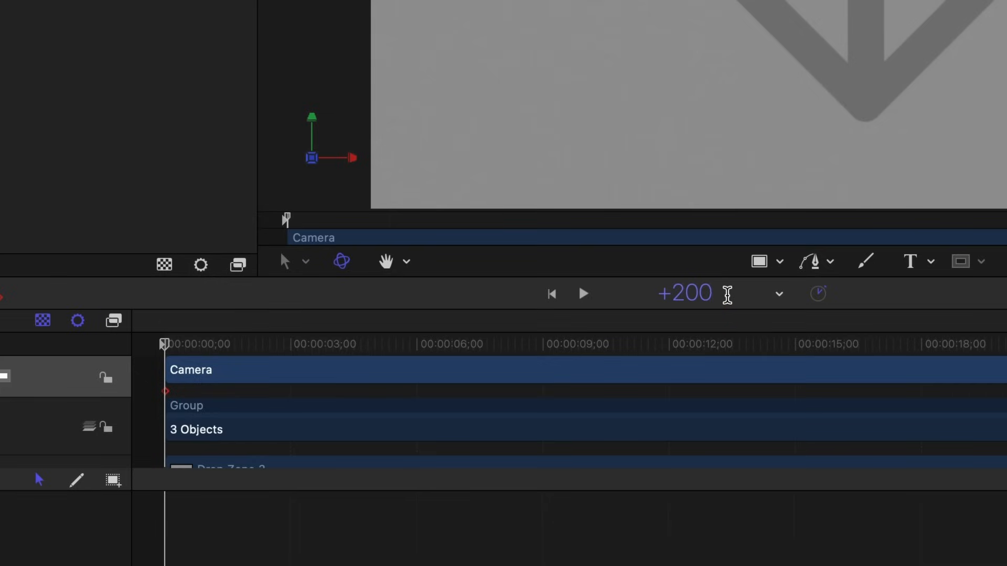
left_click(684, 294)
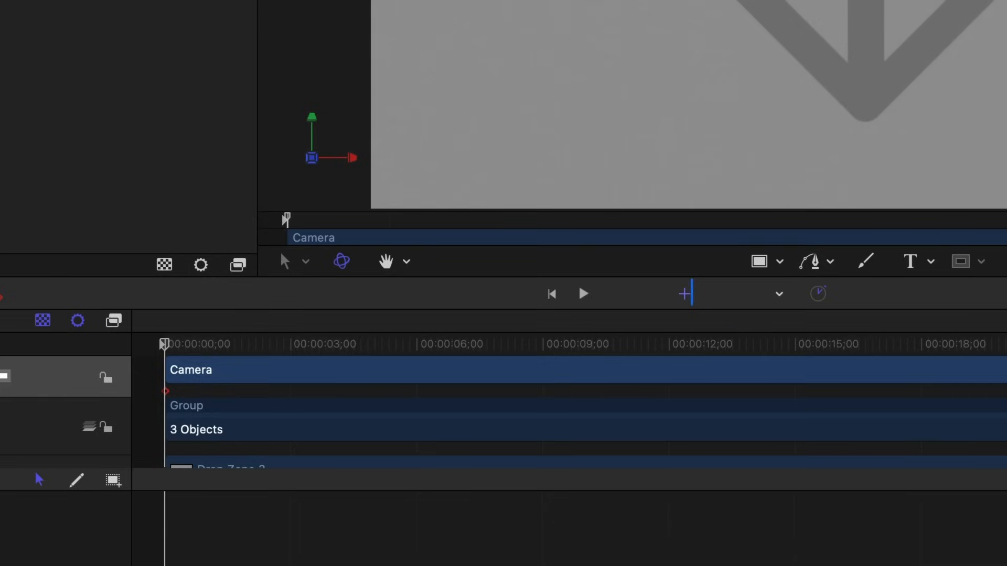
type("2")
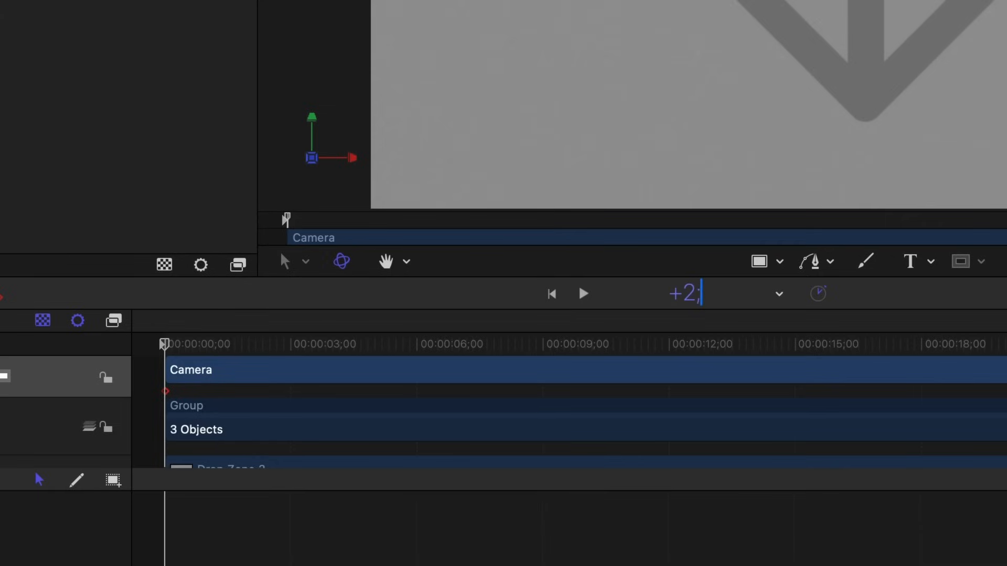
type("00")
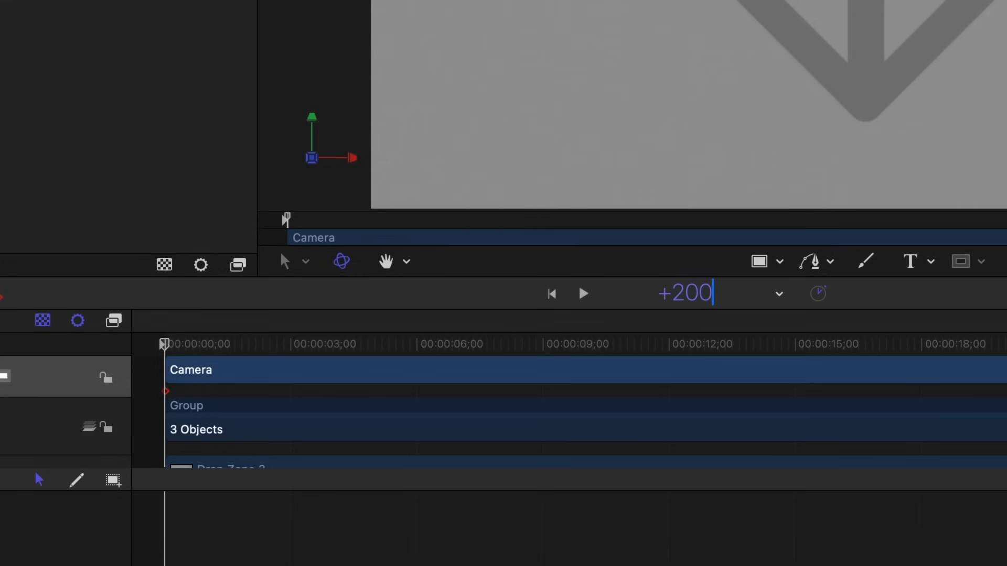
key("enter")
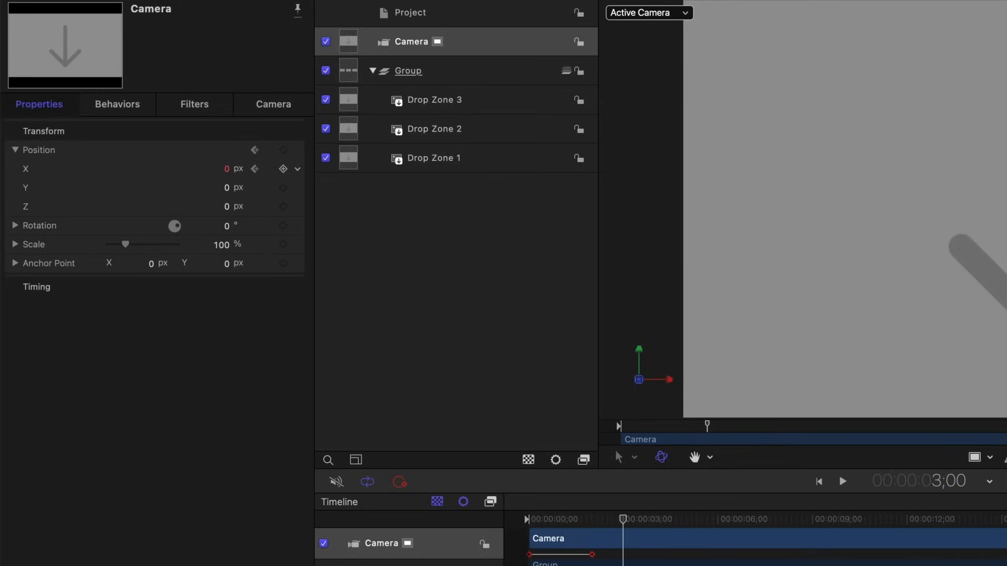
Keyframe the camera's X at 2500 px at three seconds and 5000 px at six seconds
left_click(282, 168)
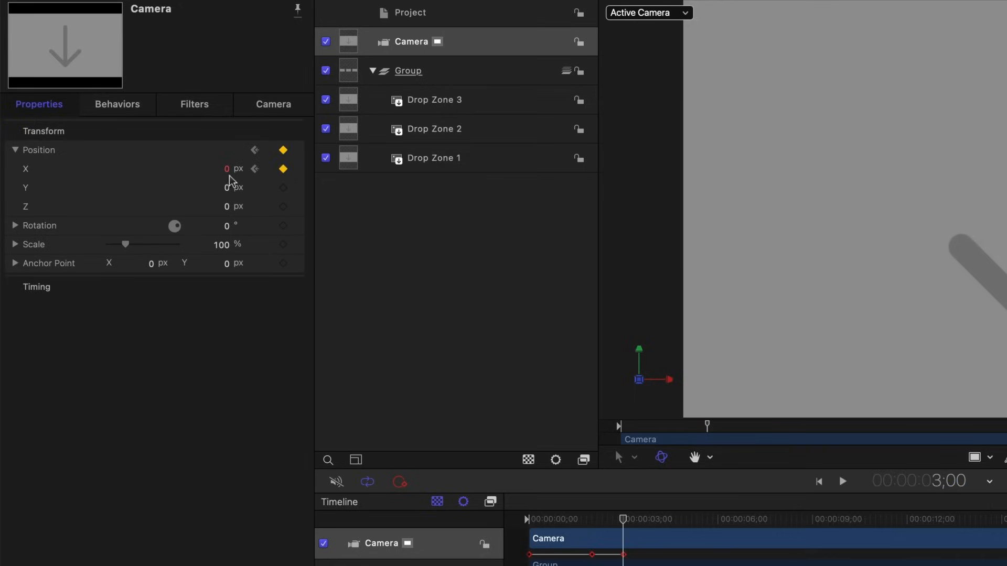
left_click(226, 169)
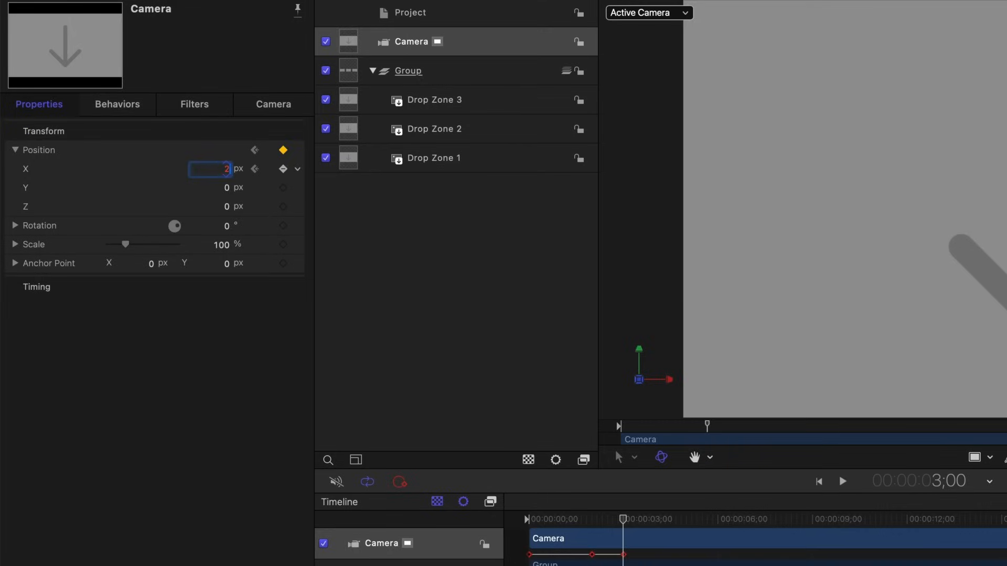
type("2500.0")
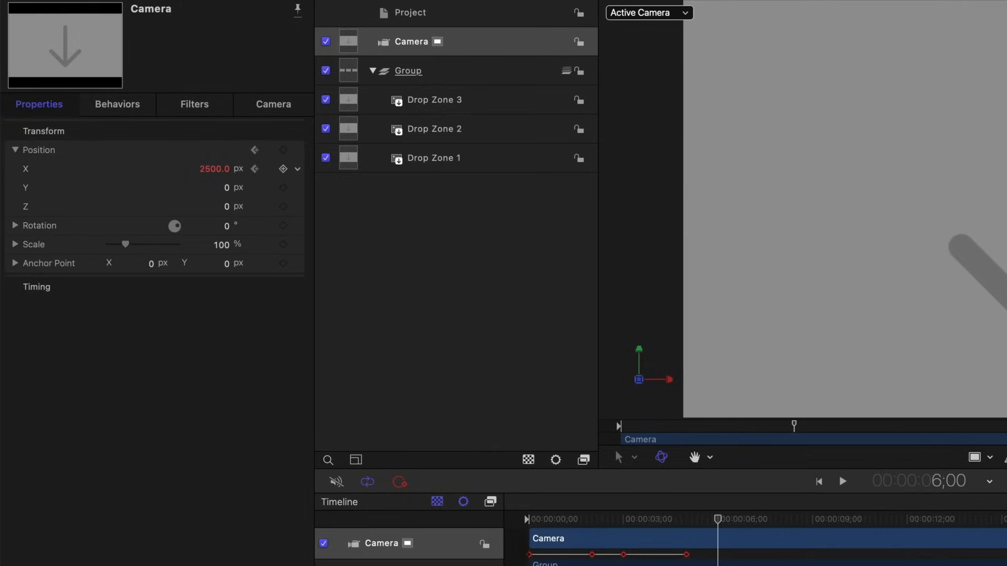
left_click(283, 149)
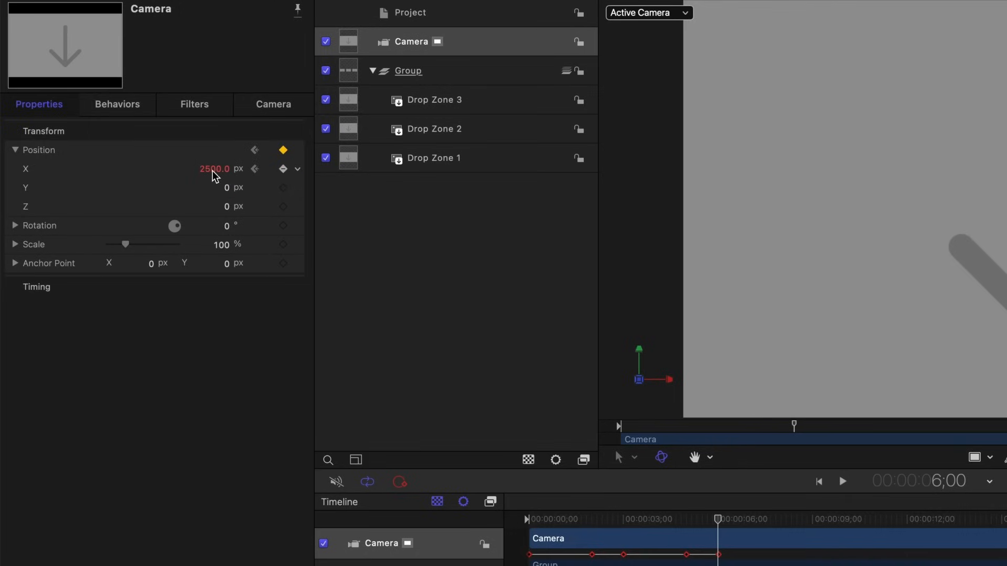
type("500")
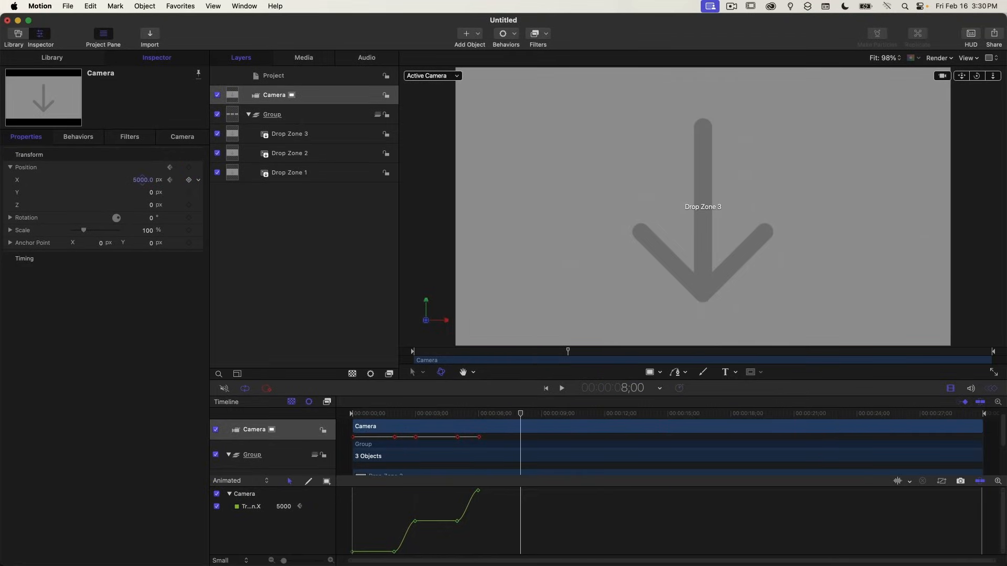
Keyframe the camera's X at 7500 px for the third move and scrub the slide from Drop Zone 1
left_click(188, 180)
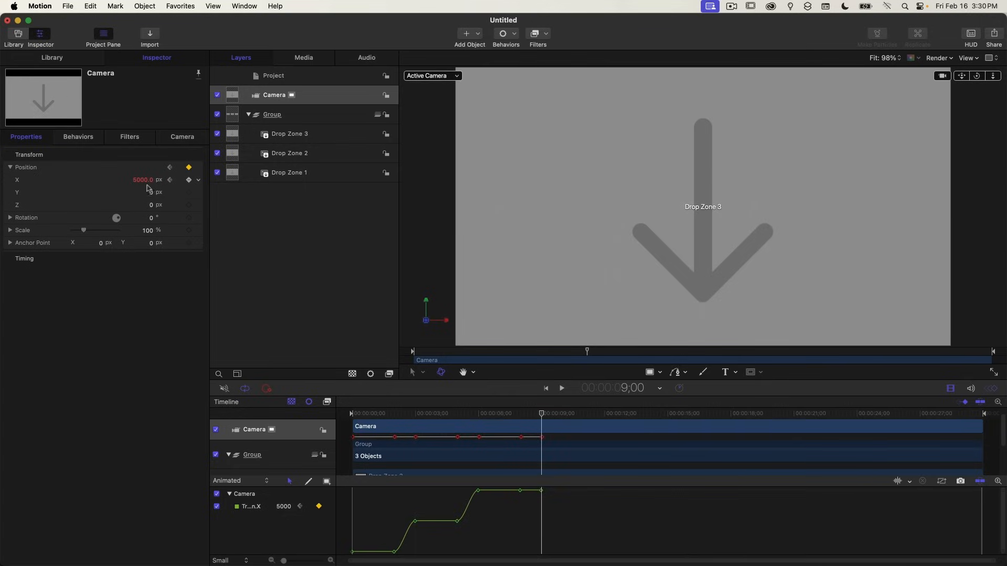
double_click(142, 180)
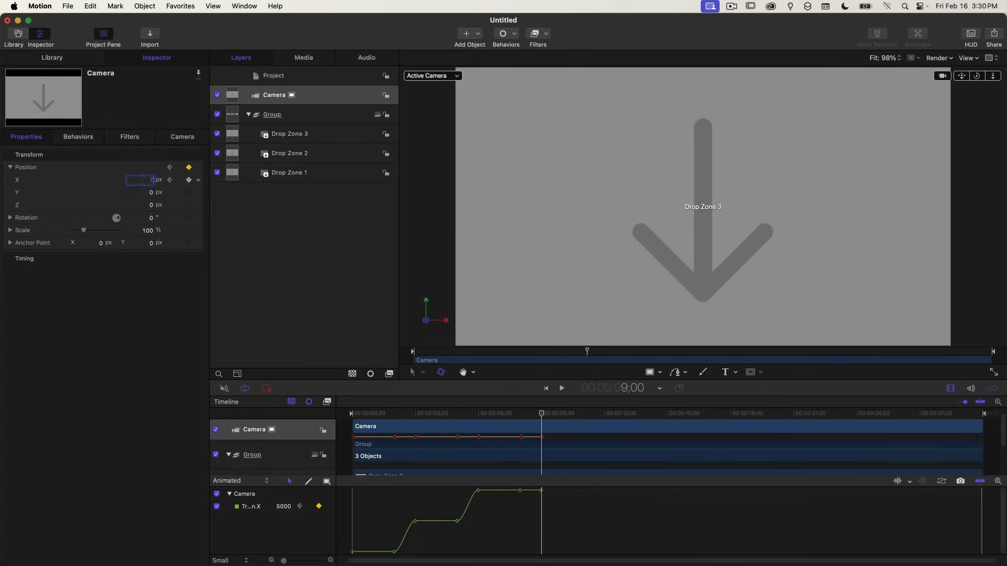
type("7500")
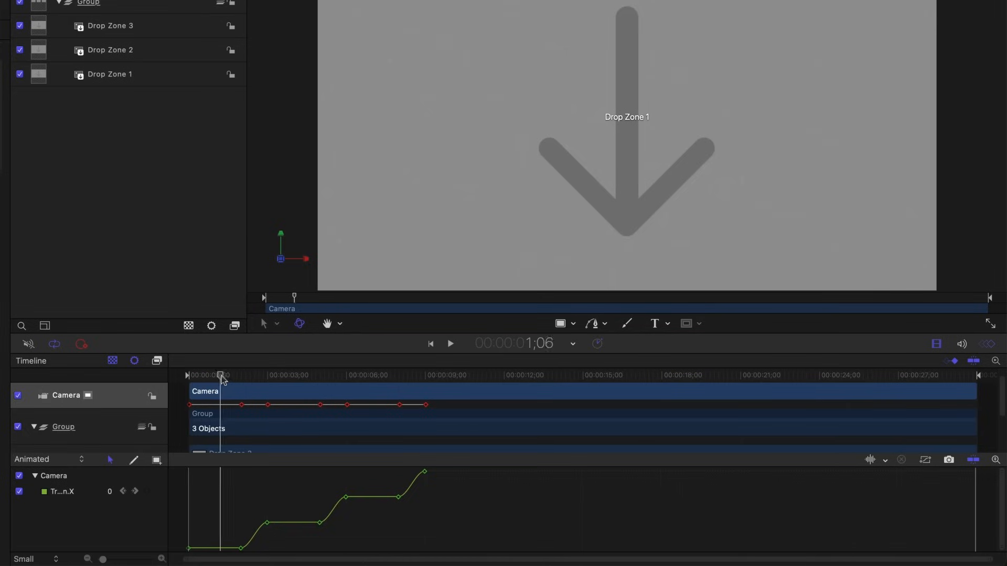
left_click_drag(222, 376, 241, 376)
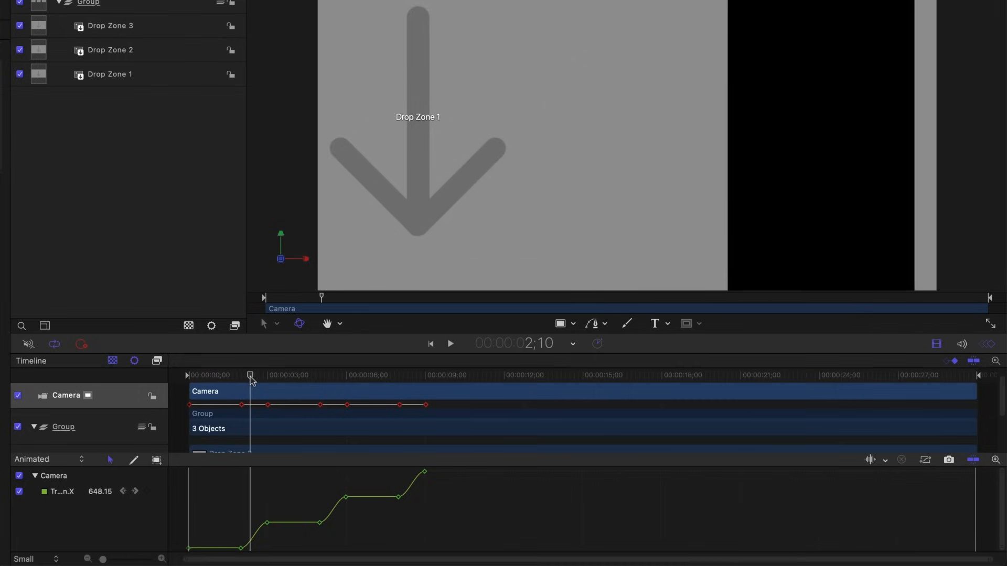
left_click_drag(250, 376, 266, 376)
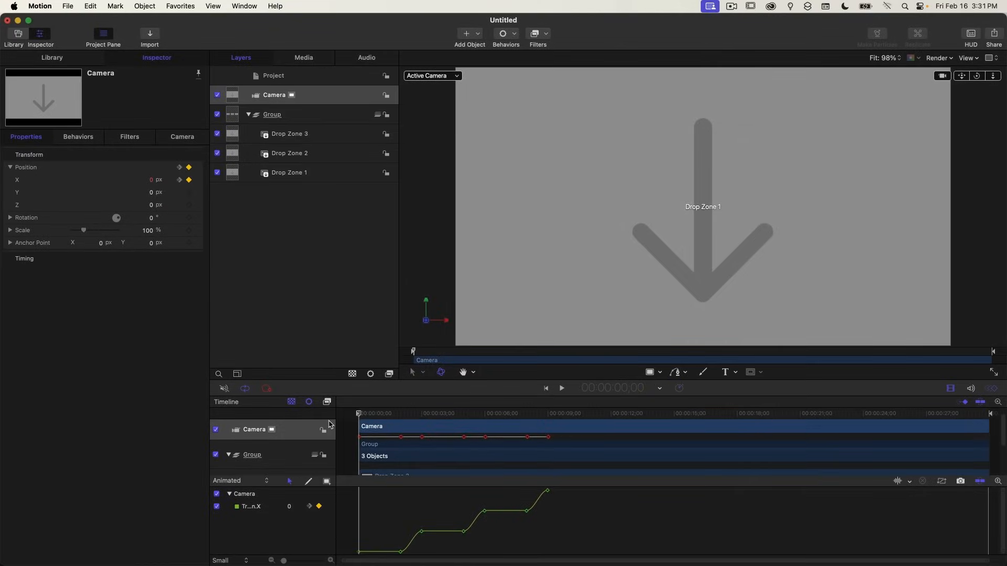
left_click(560, 388)
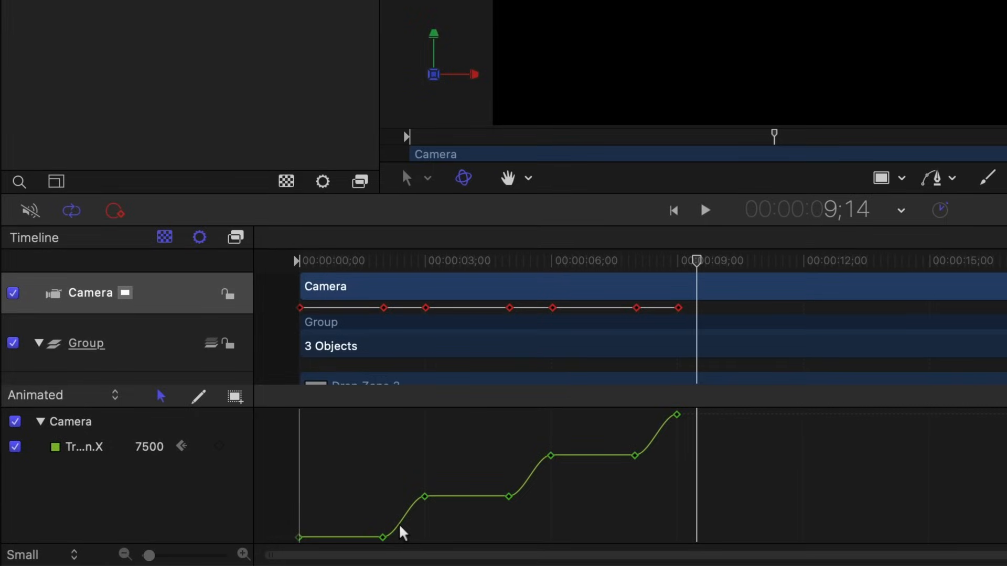
mouse_move(651, 456)
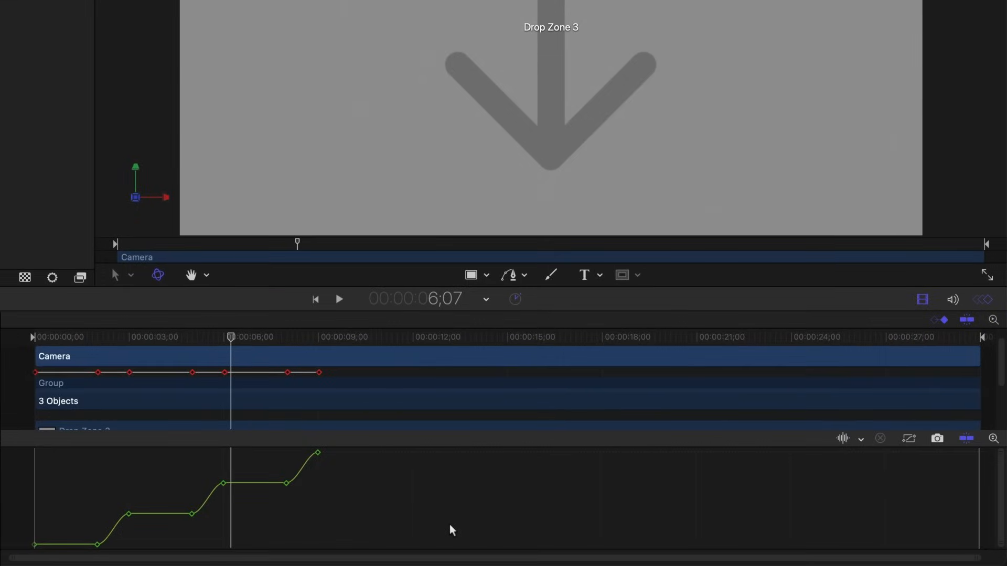
mouse_move(892, 438)
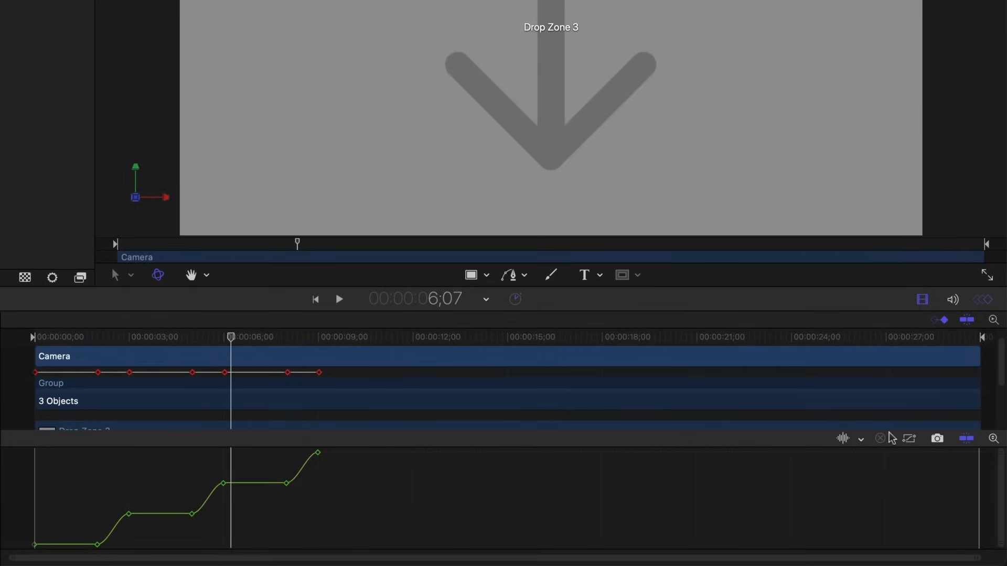
Fit the curve in the Keyframe Editor and set all camera X keyframes to Continuous interpolation
left_click(982, 300)
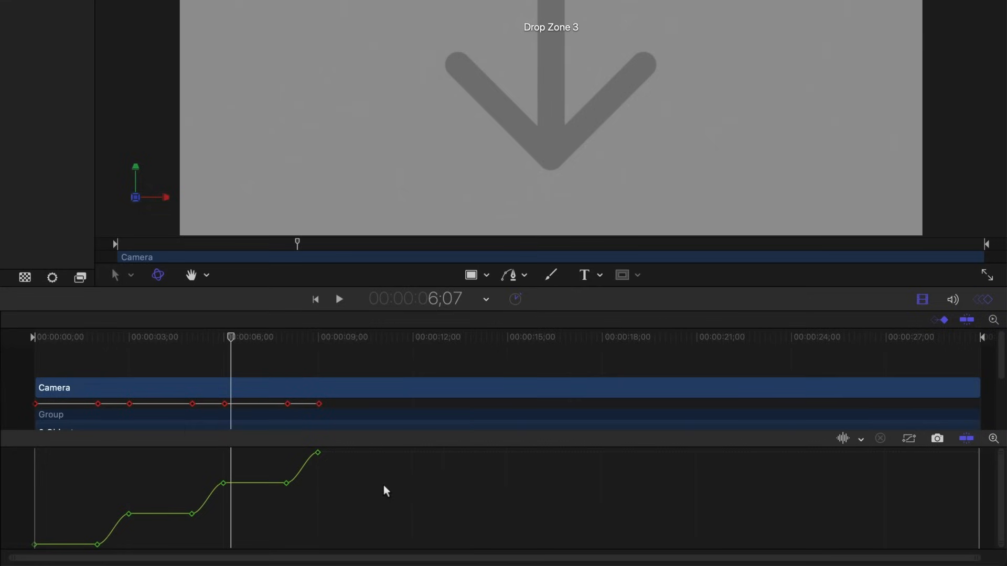
mouse_move(805, 486)
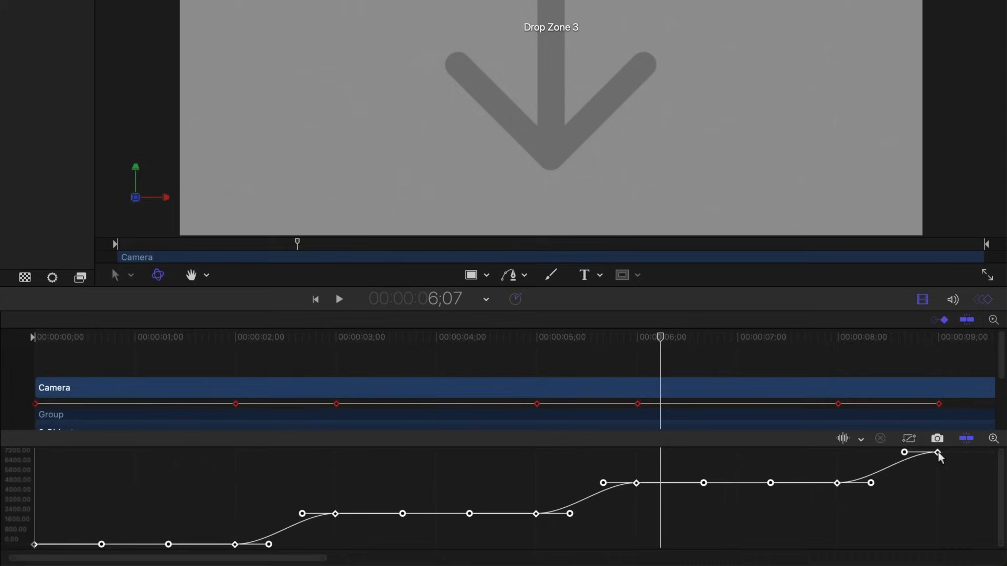
right_click(938, 456)
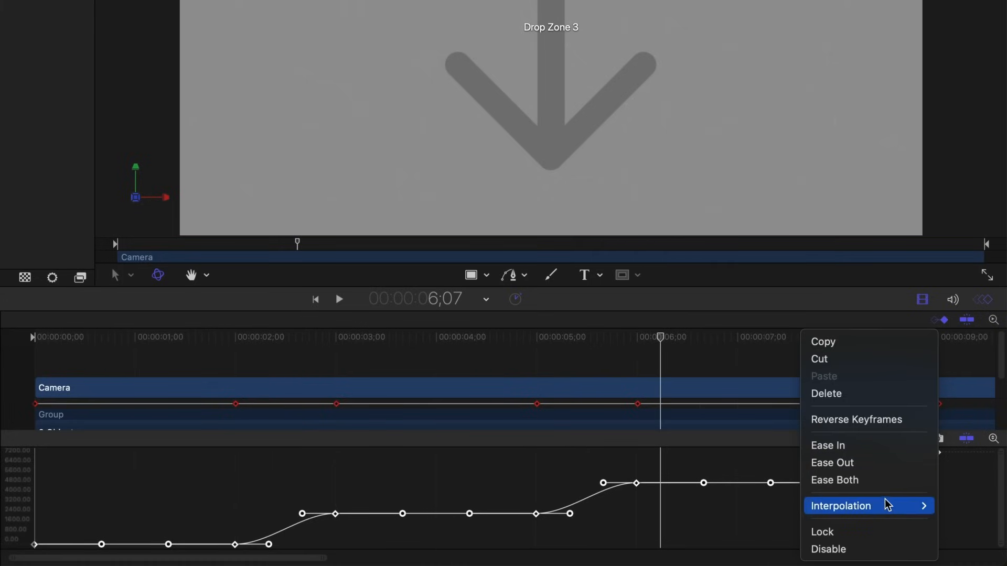
left_click(841, 506)
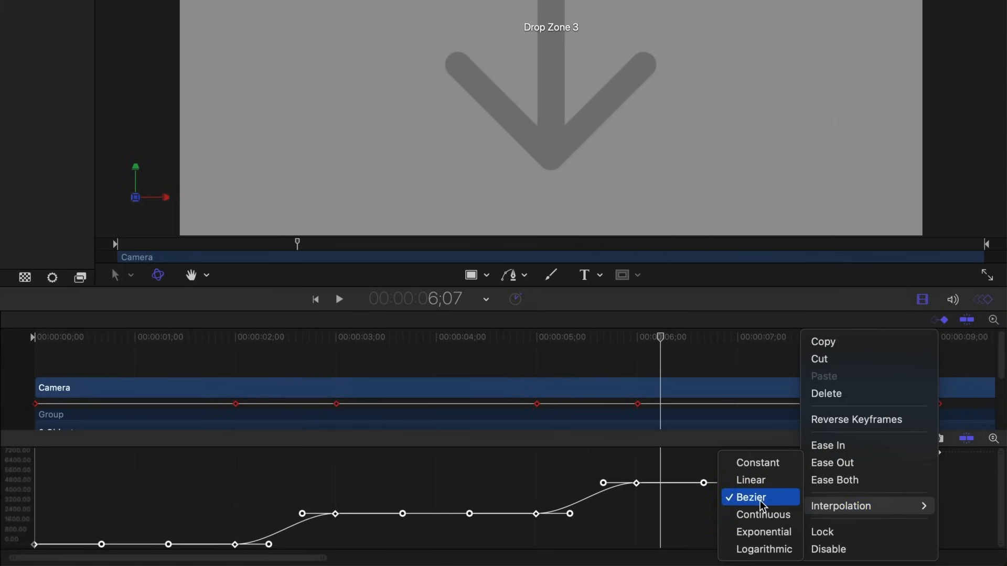
mouse_move(762, 514)
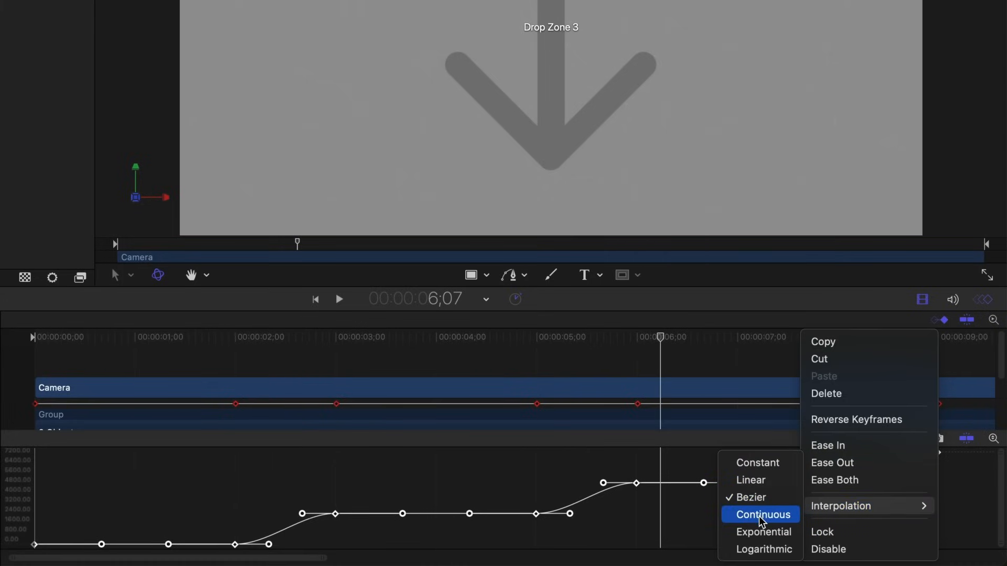
left_click(763, 514)
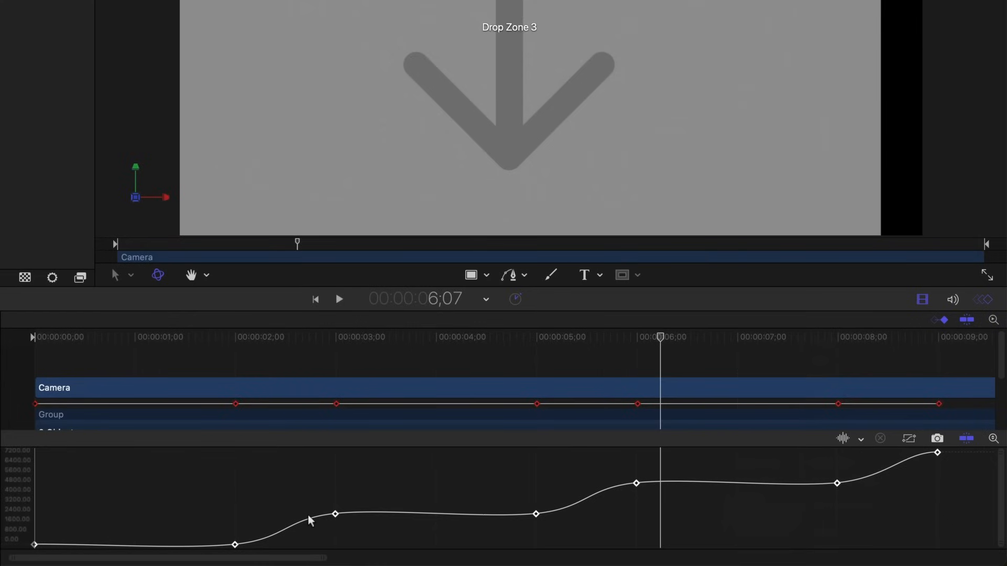
mouse_move(57, 337)
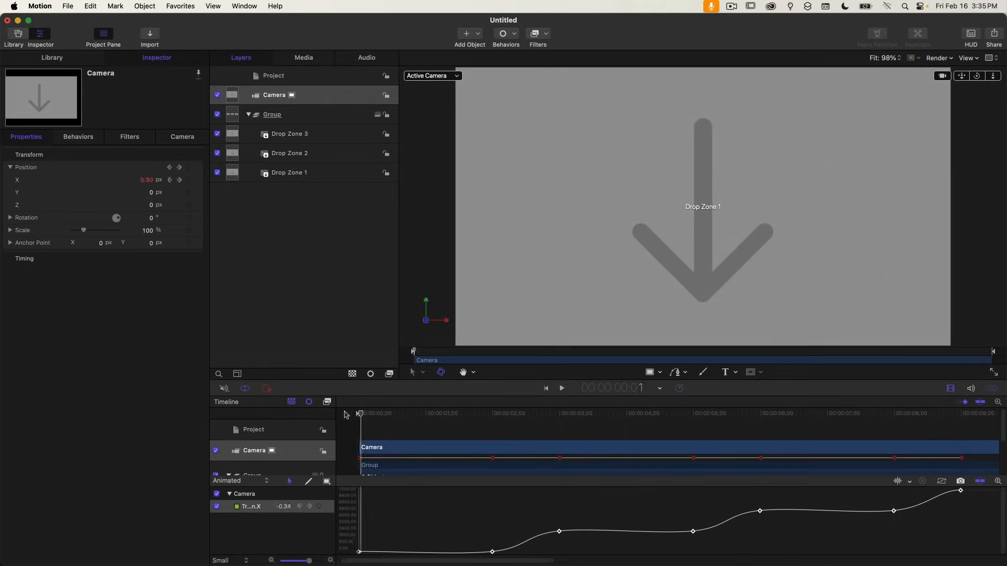
At the animation start, drag the camera's Position Z out to 322 px
left_click(560, 388)
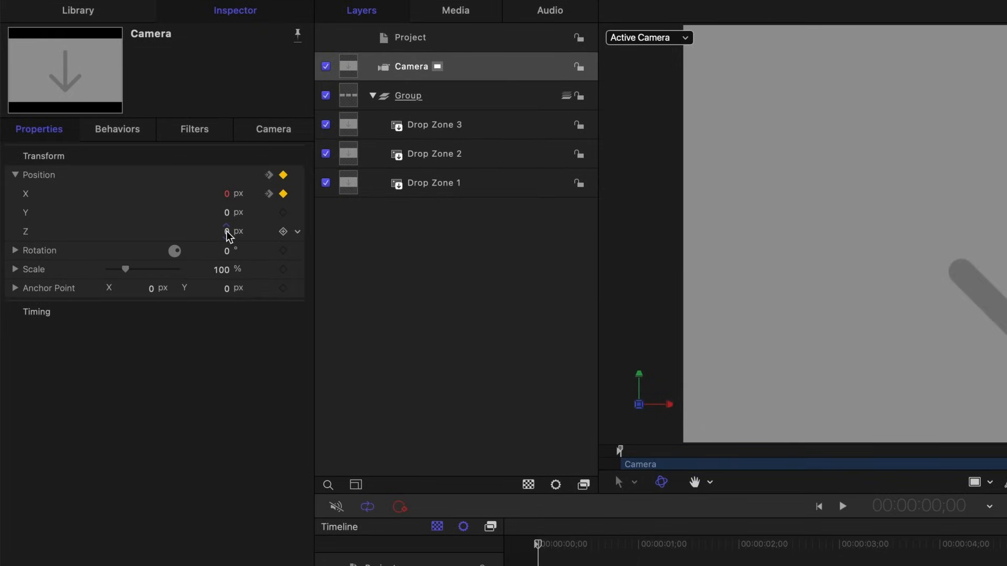
left_click_drag(226, 231, 249, 231)
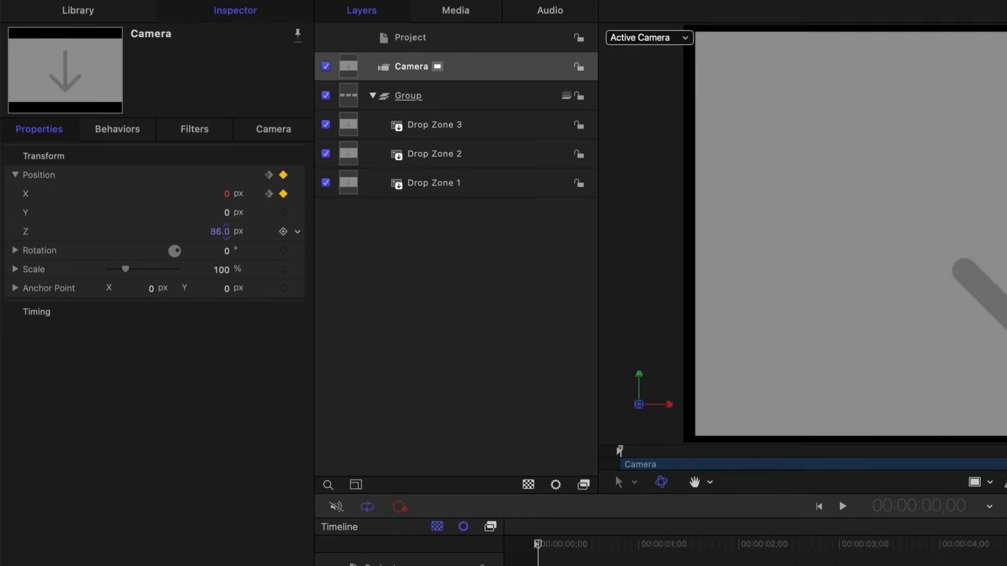
left_click(843, 506)
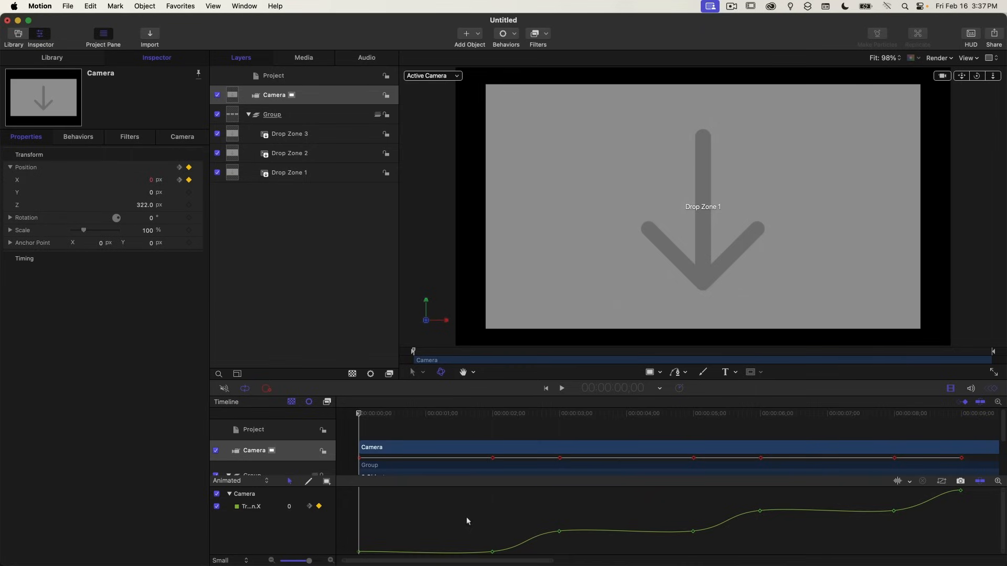
mouse_move(352, 437)
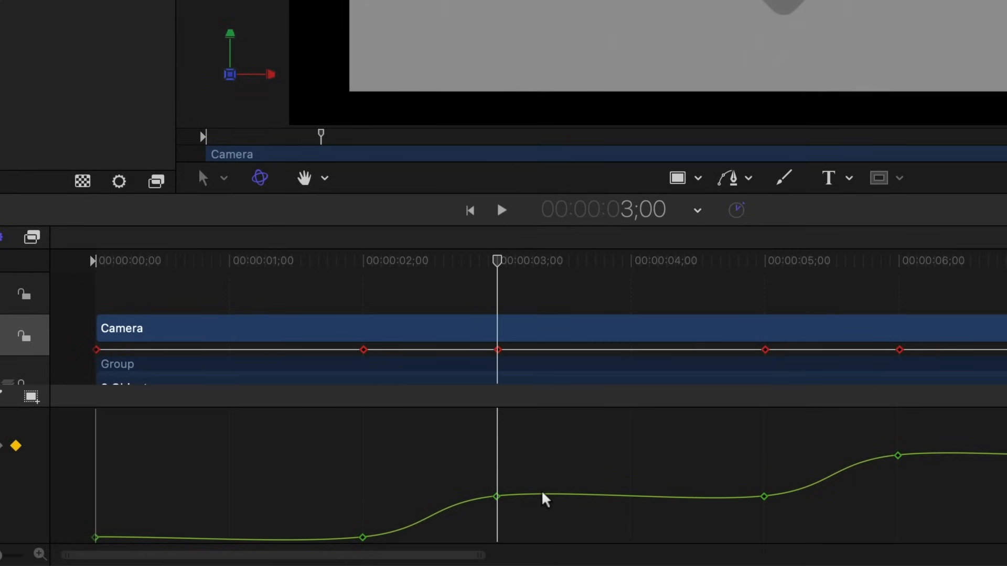
mouse_move(683, 475)
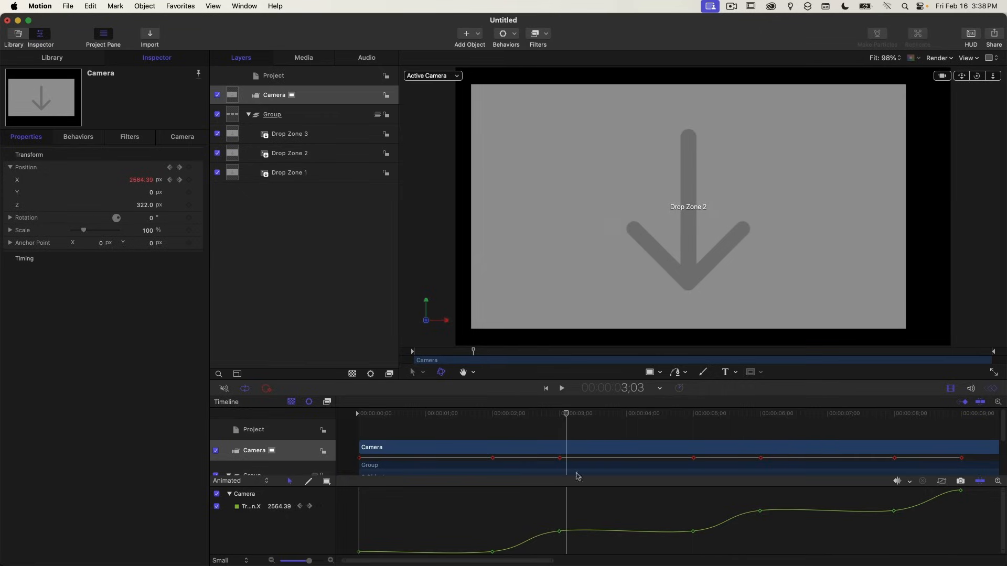
mouse_move(632, 543)
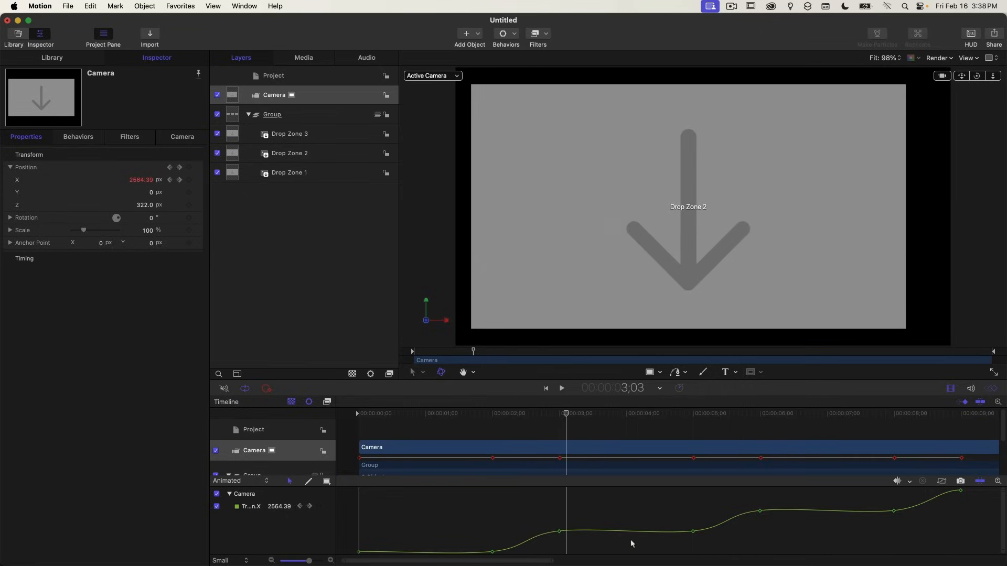
mouse_move(685, 543)
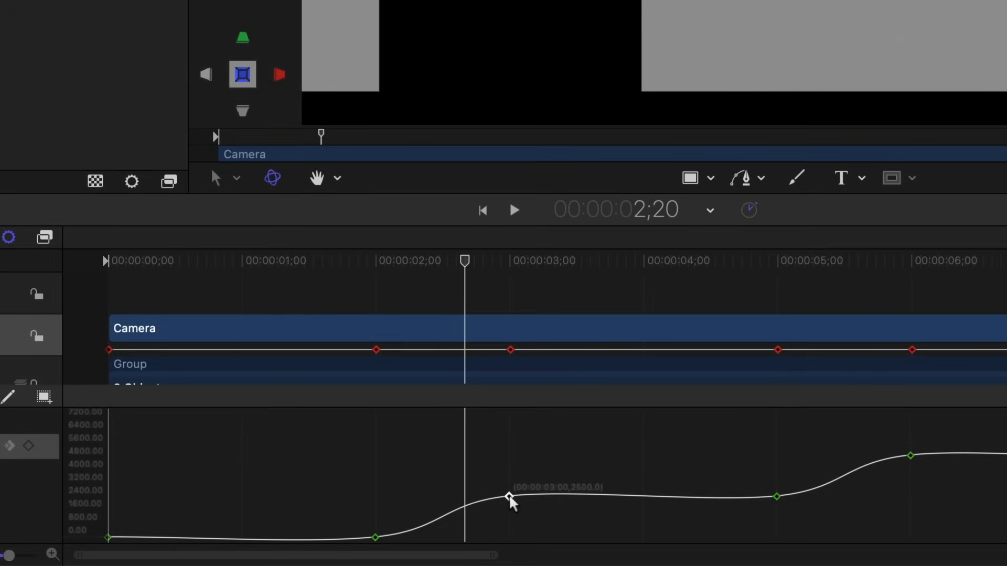
Nudge the 3-second X keyframe and raise the 5-second one so the curve keeps rising
left_click_drag(510, 496, 509, 500)
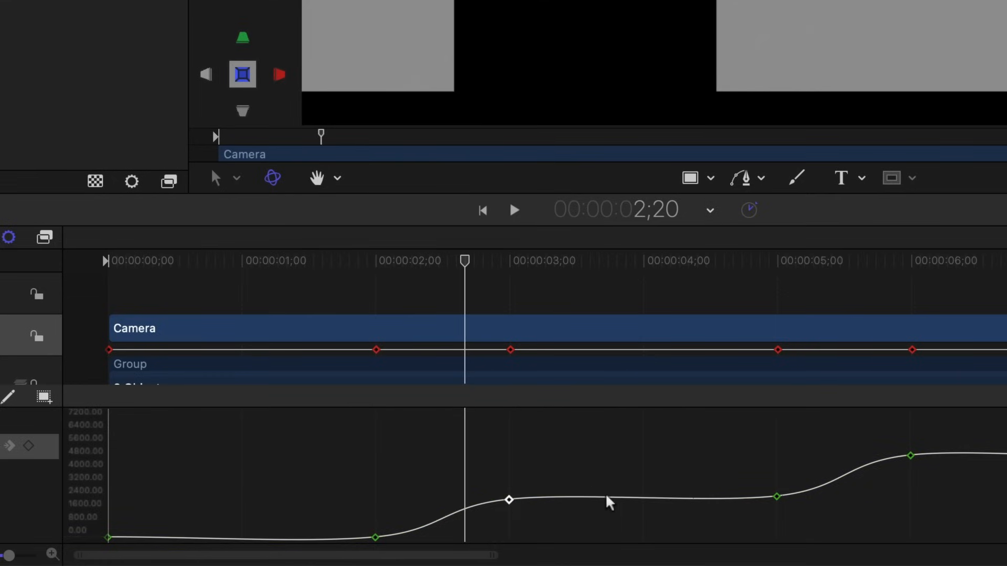
mouse_move(781, 503)
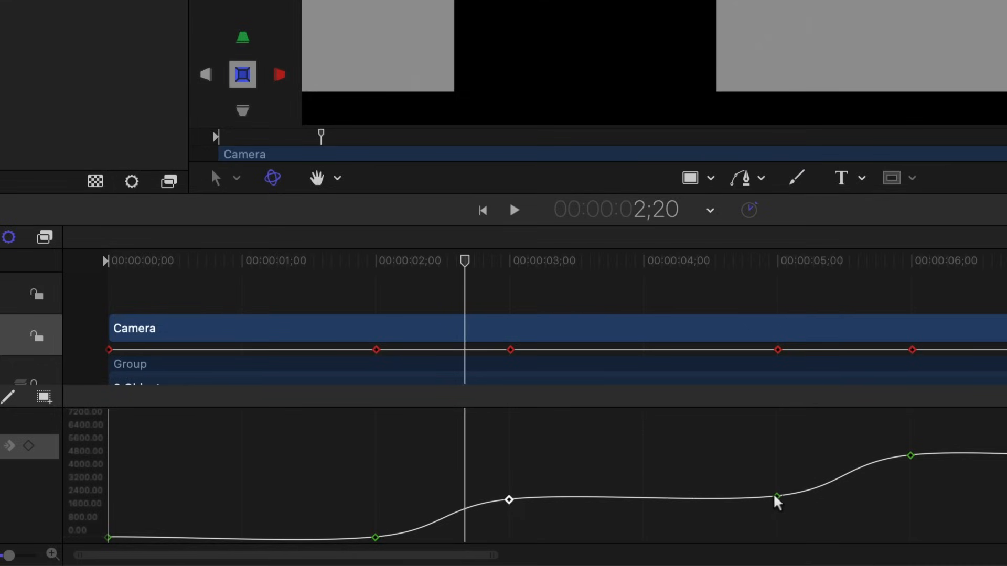
left_click_drag(777, 499, 777, 489)
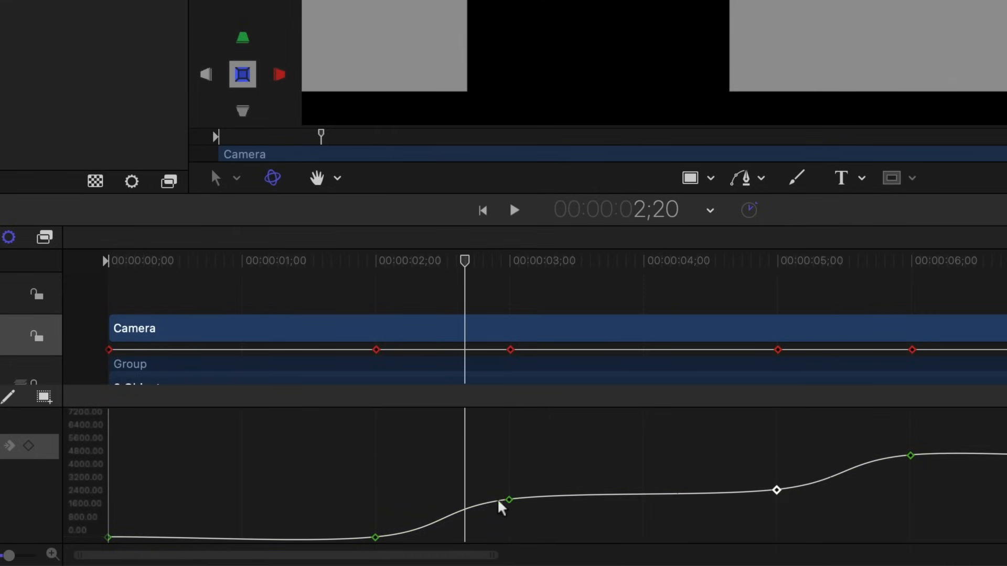
mouse_move(692, 495)
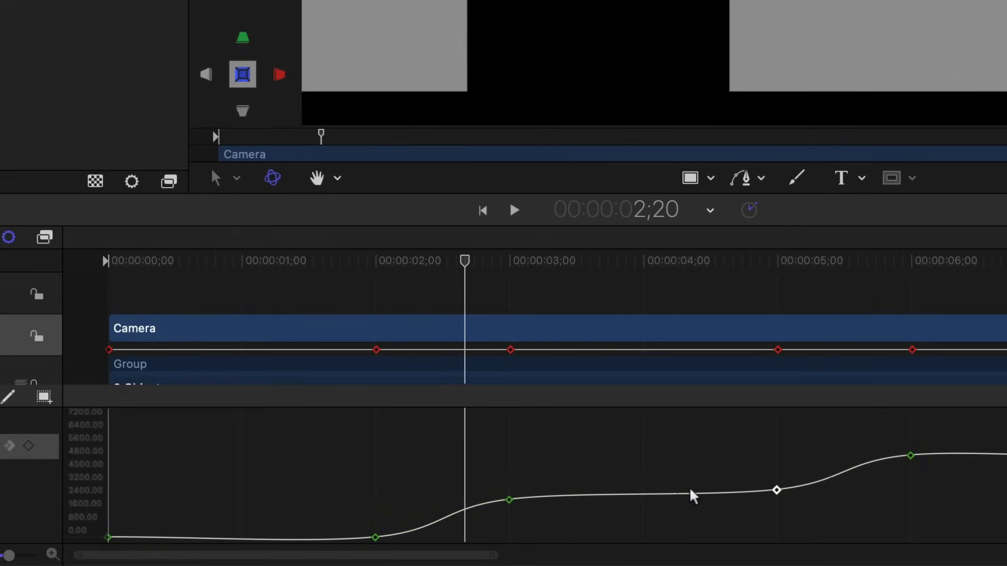
mouse_move(572, 494)
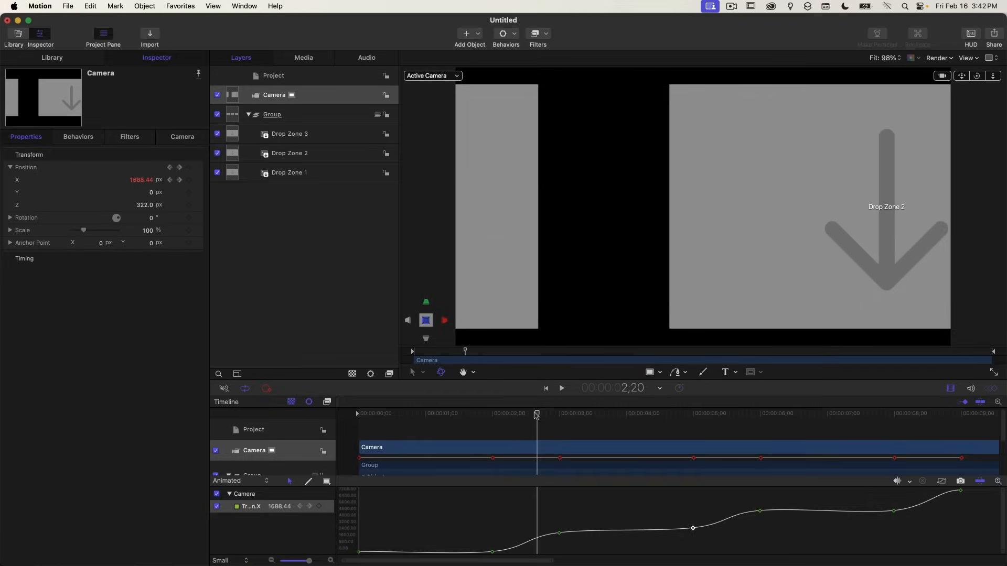
left_click(560, 388)
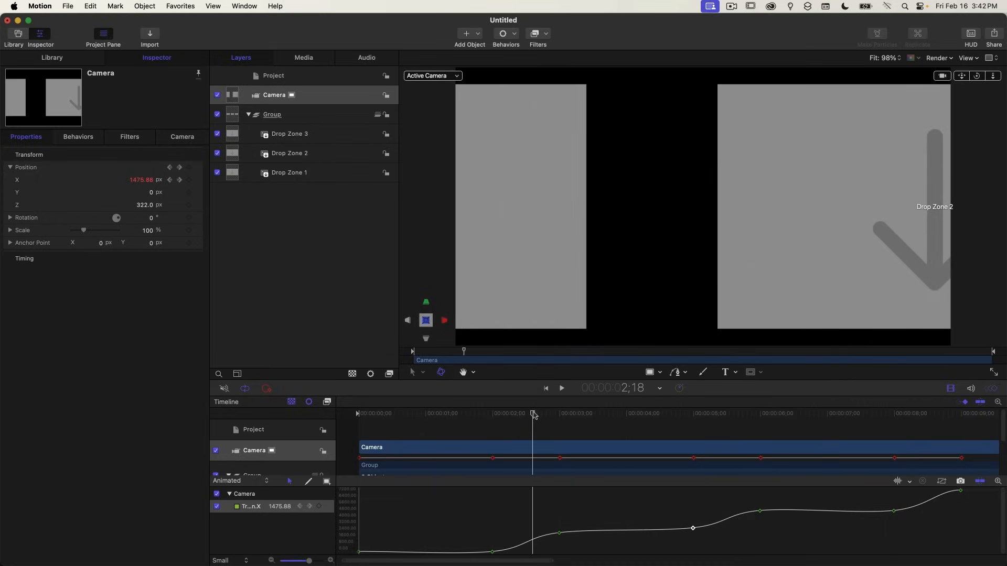
left_click(560, 389)
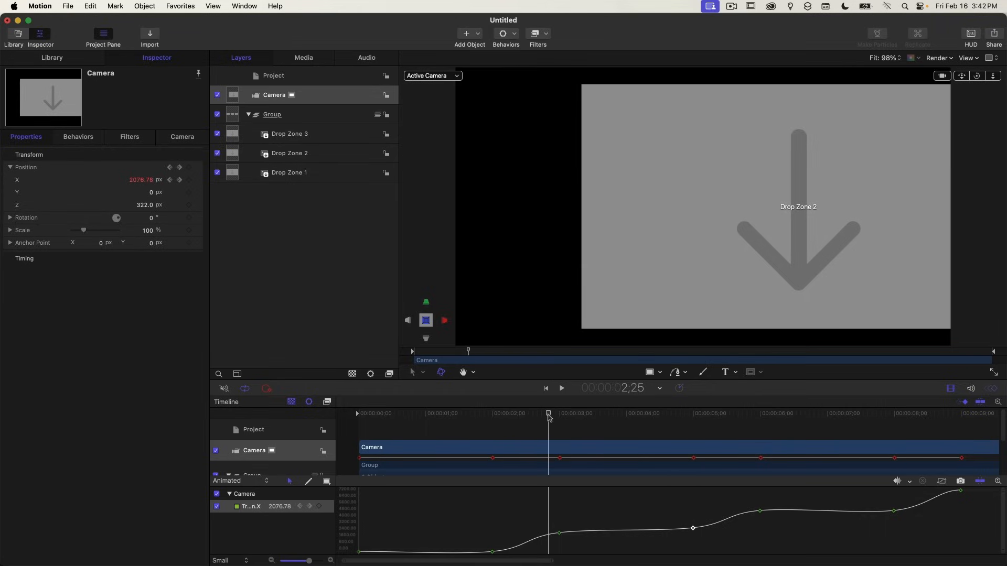
left_click(560, 388)
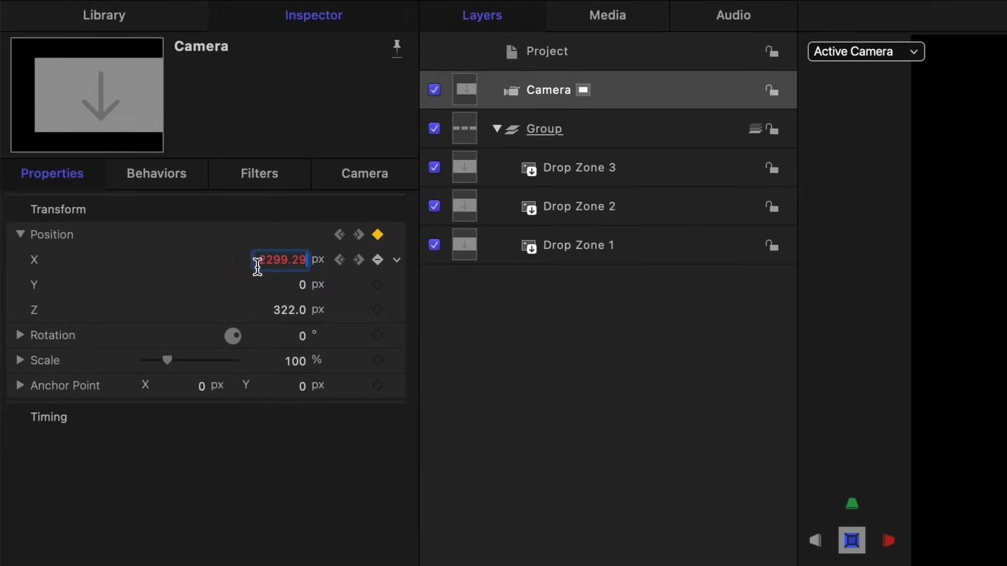
Enter 2800 px for the camera's X keyframe near five seconds over Drop Zone 2
type("23")
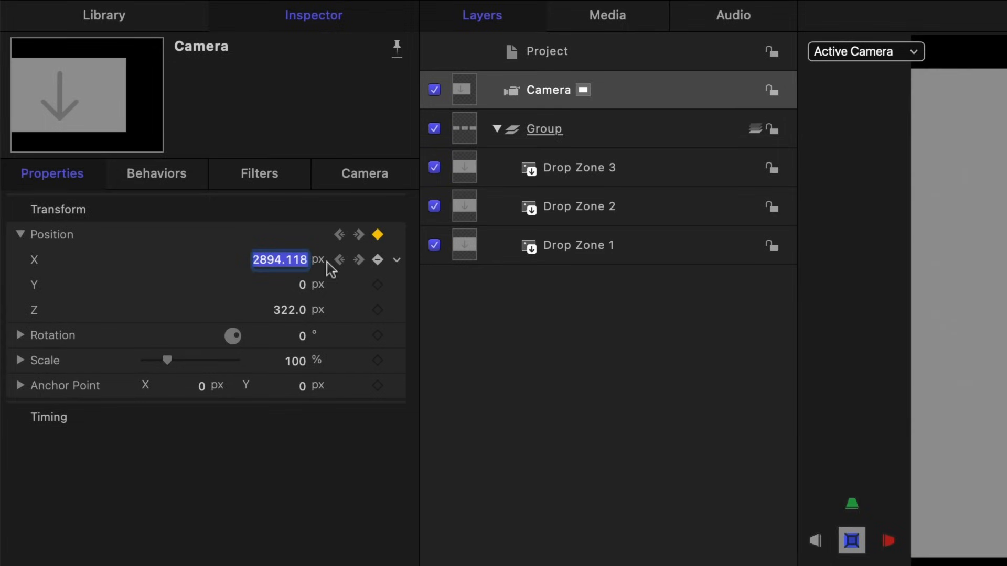
type("2800")
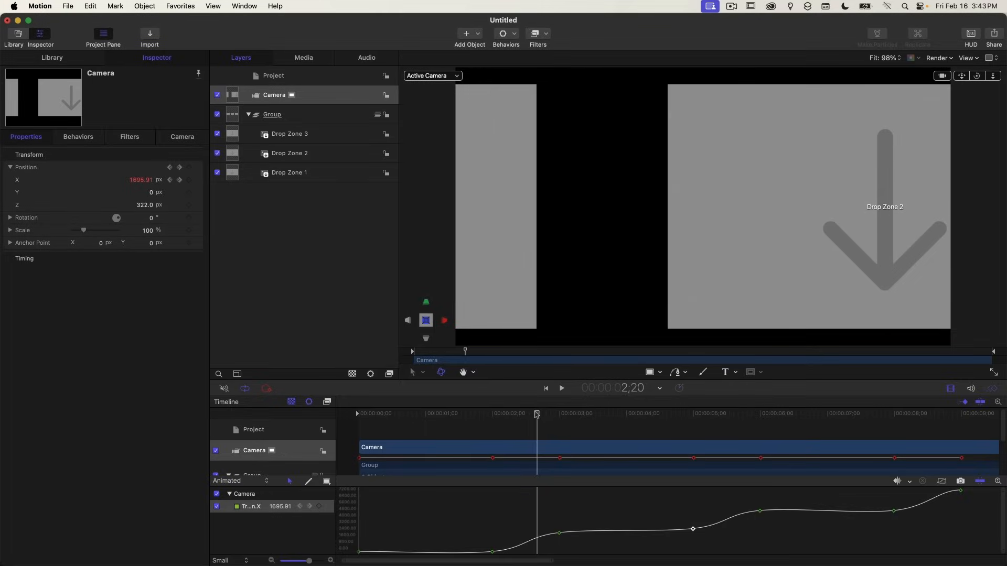
left_click(561, 388)
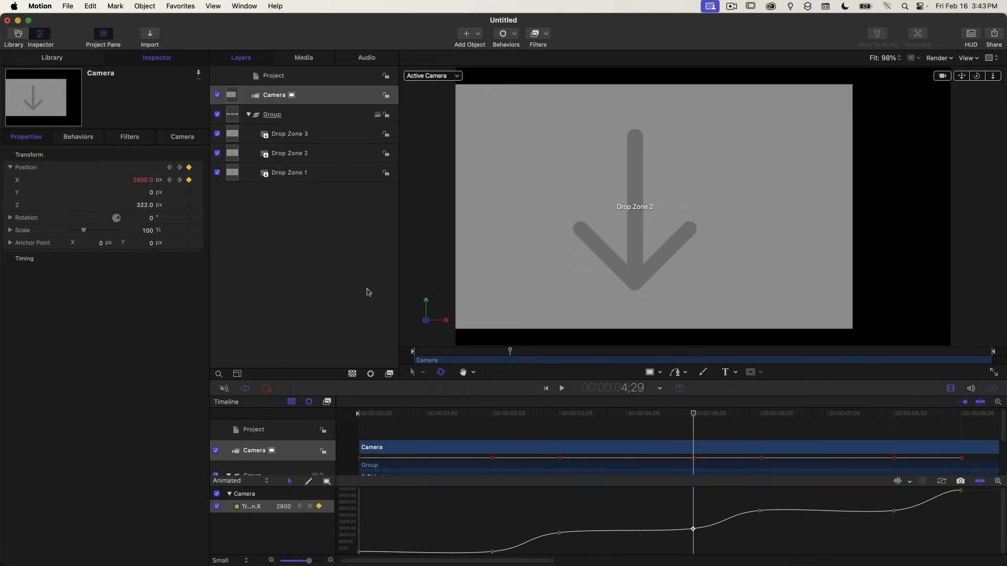
mouse_move(451, 374)
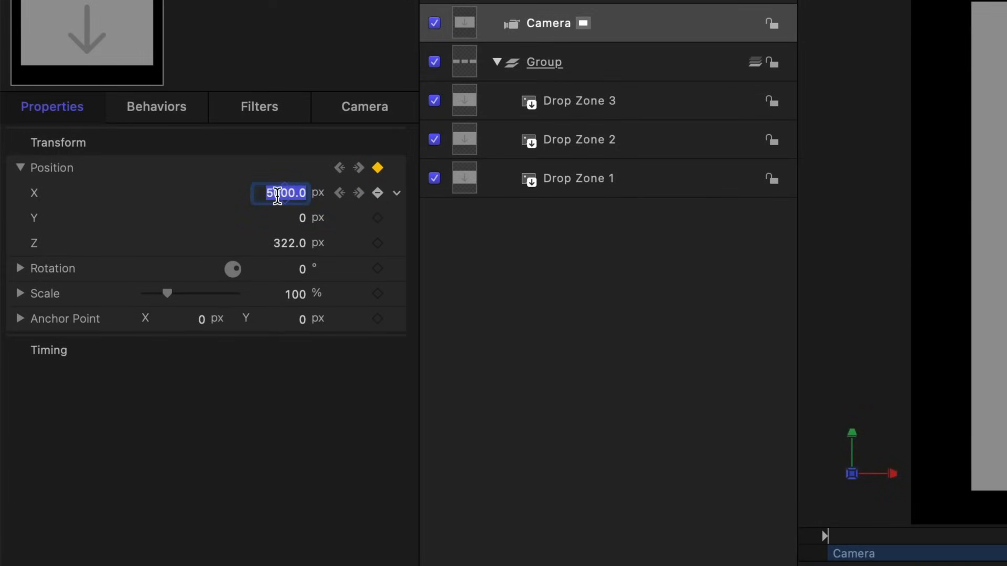
Nudge the camera's later Position X keyframes to 4800, 5300 and 7500 px, and the start to −200 px
type("4800")
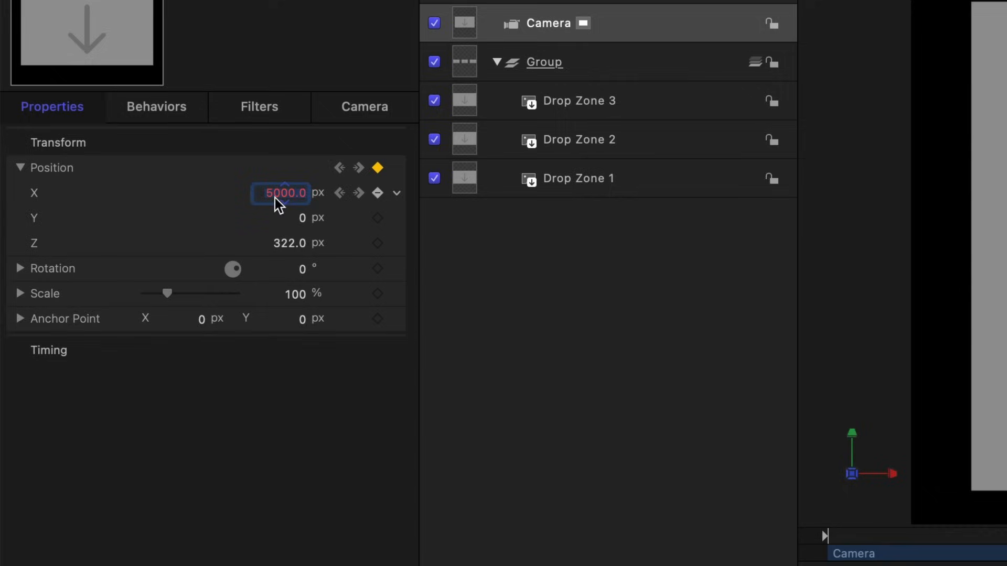
type("5300")
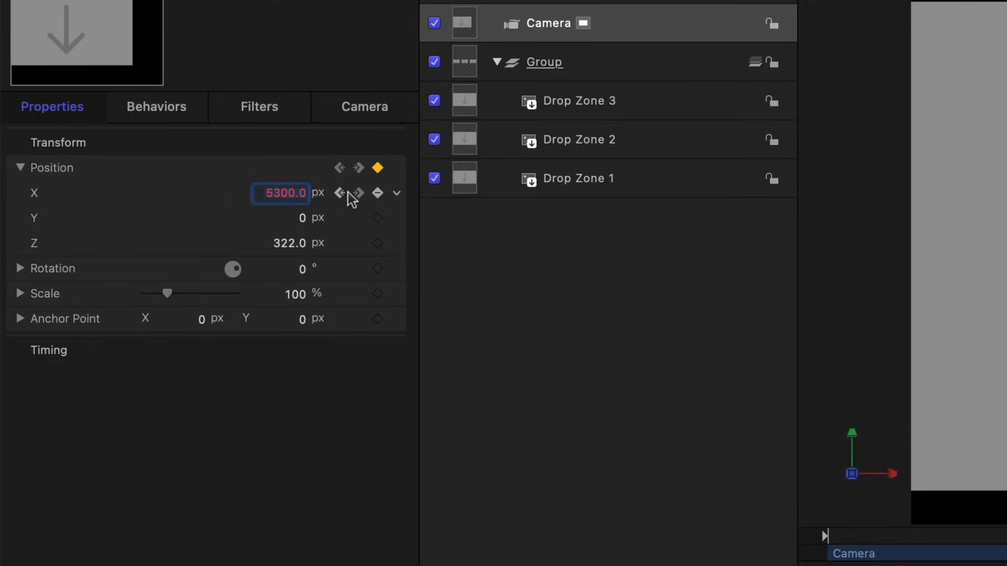
type("7500.0")
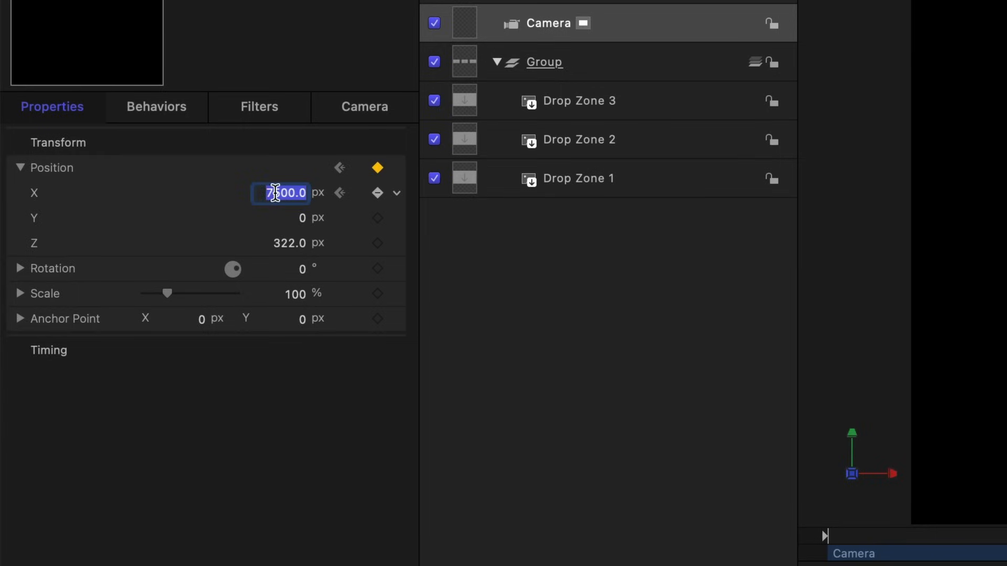
type("7")
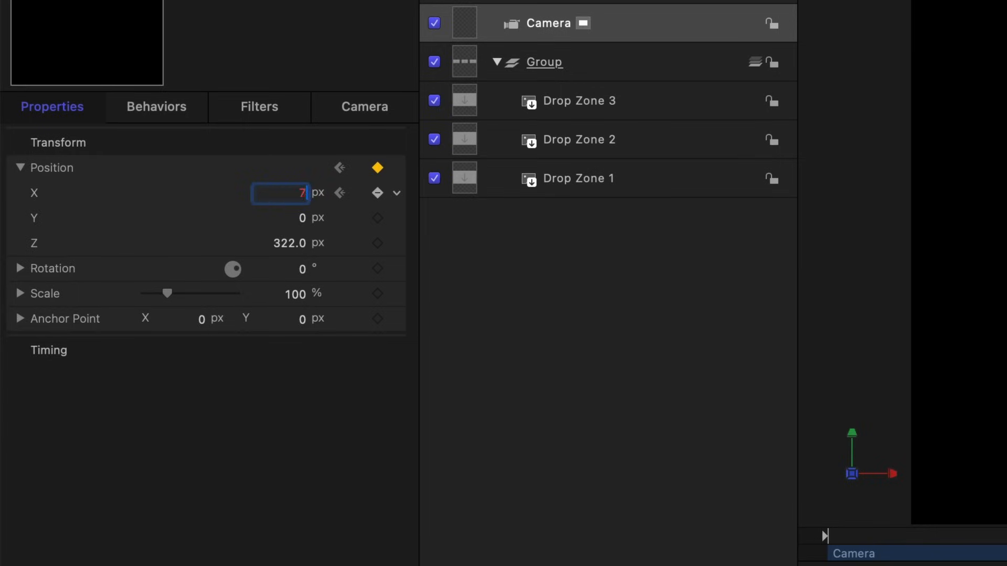
type("300.0")
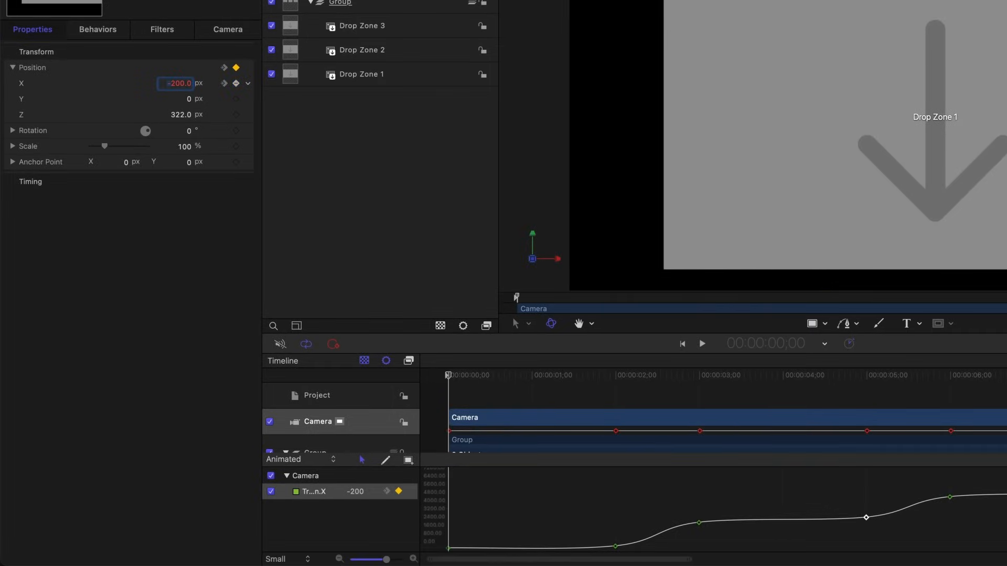
Set the camera's Position X keyframe at 2 seconds to 300 px
left_click(615, 375)
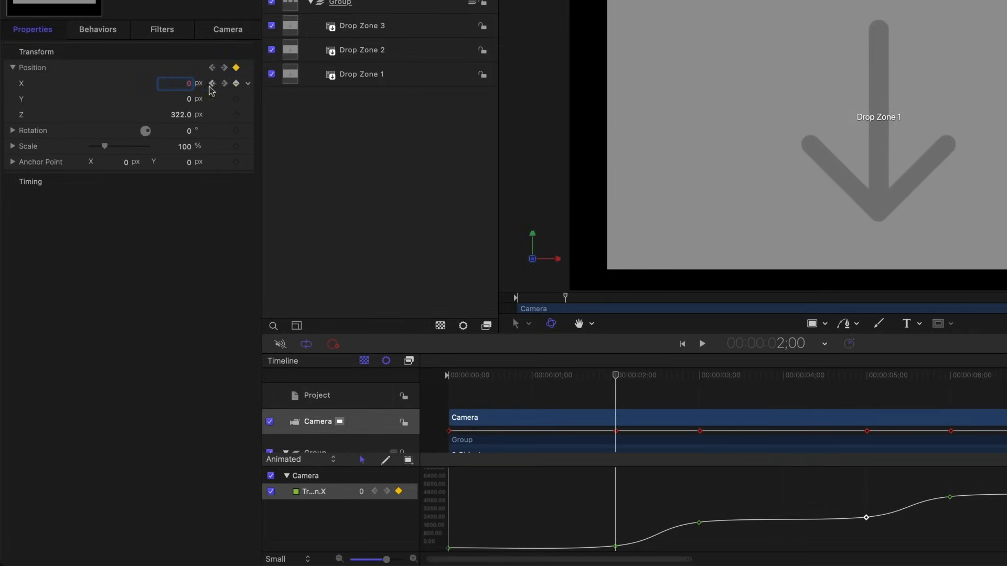
type("300")
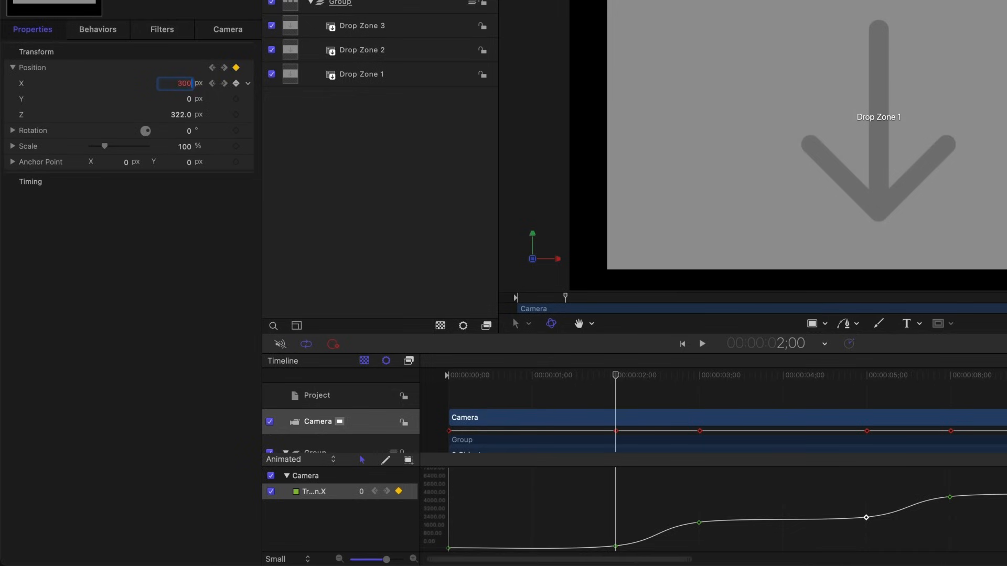